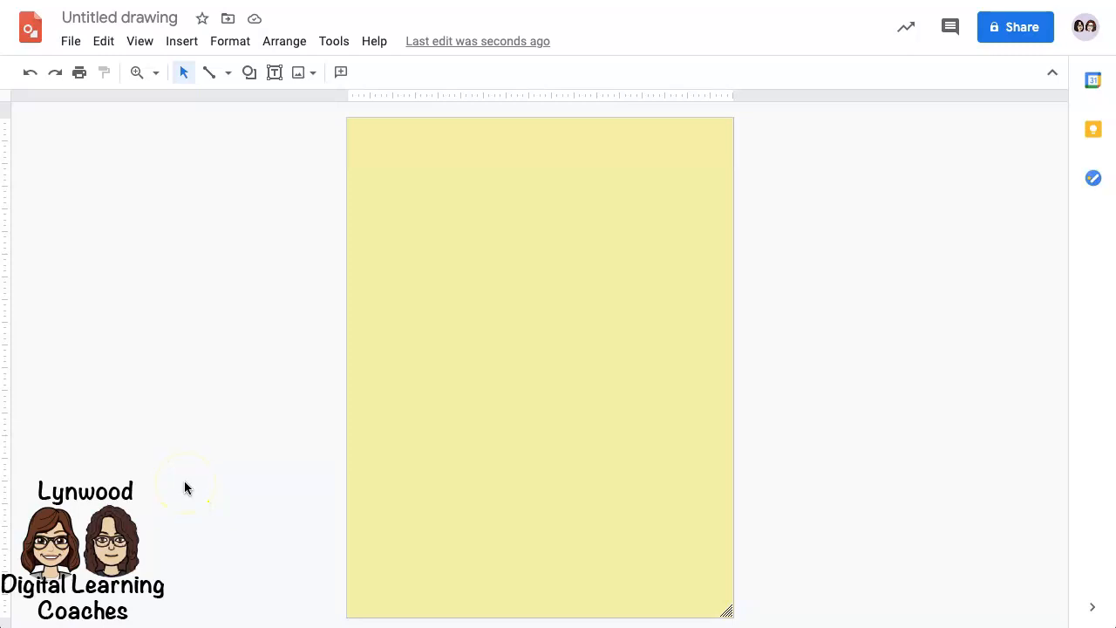
{"action": "mouse_move", "coordinate": [209, 426]}
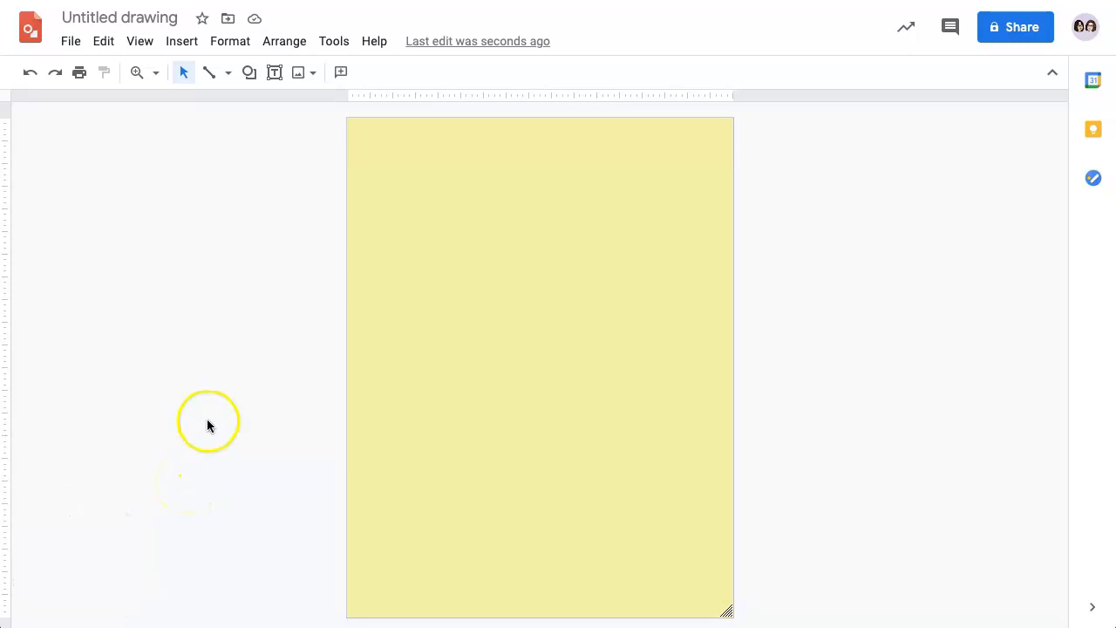
Draw a wide text box across the top of the yellow page.
{"action": "left_click", "coordinate": [182, 42]}
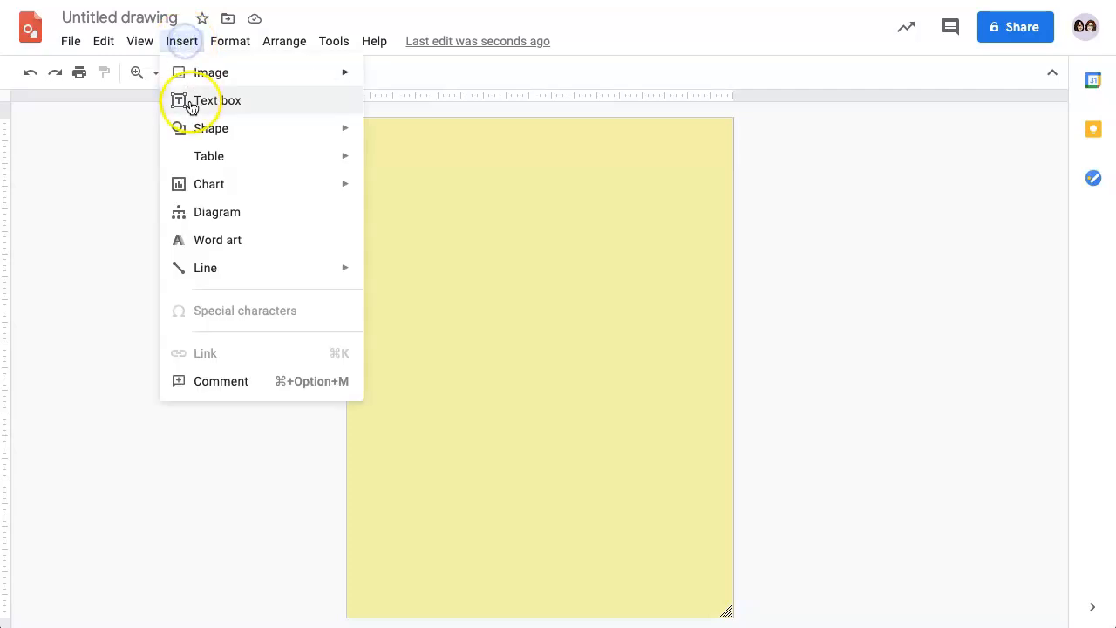
{"action": "mouse_move", "coordinate": [66, 173]}
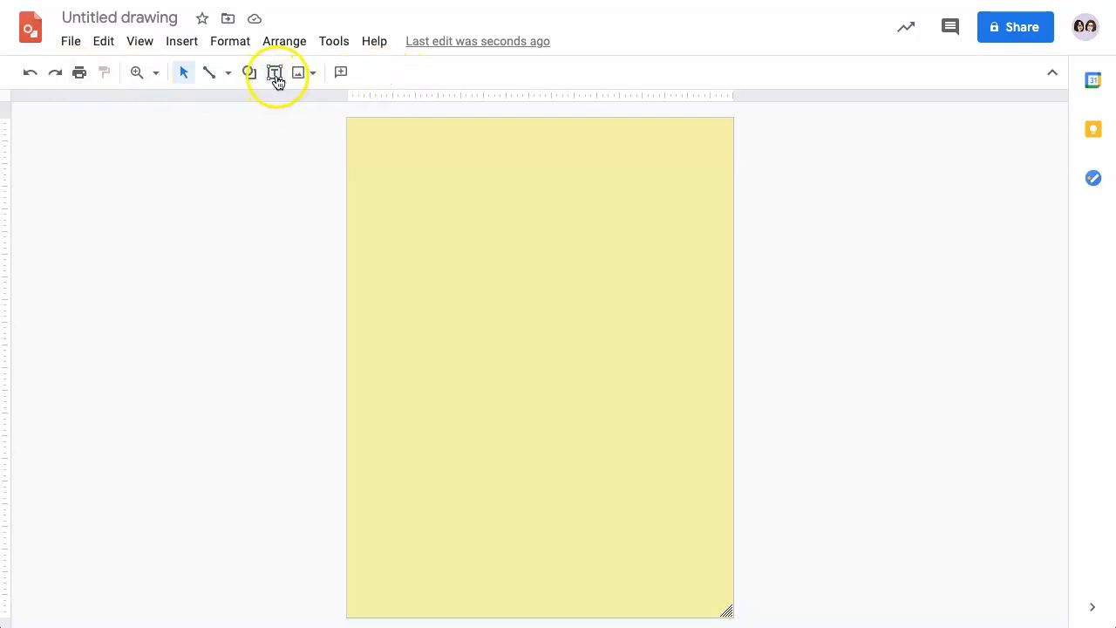
{"action": "mouse_move", "coordinate": [274, 74]}
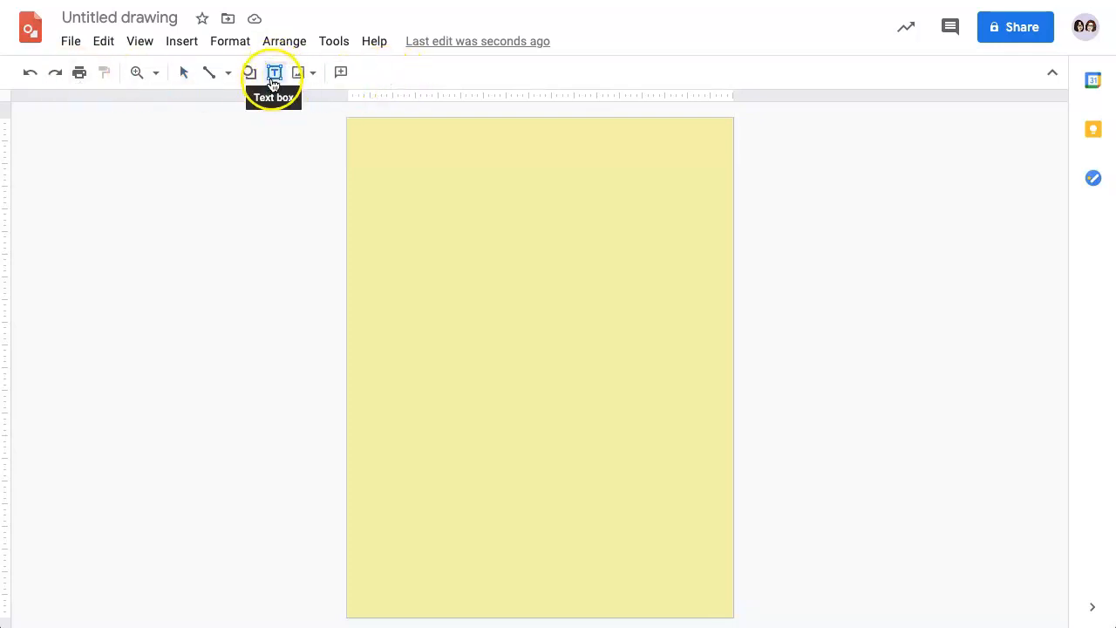
{"action": "left_click", "coordinate": [274, 73]}
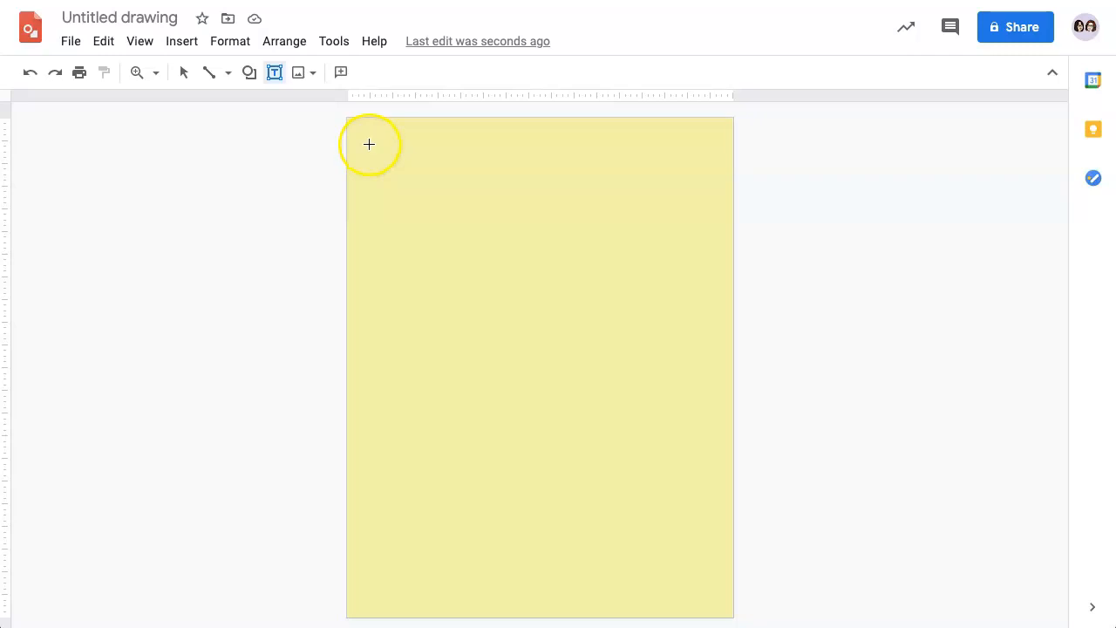
{"action": "left_click_drag", "start_coordinate": [368, 144], "coordinate": [555, 197]}
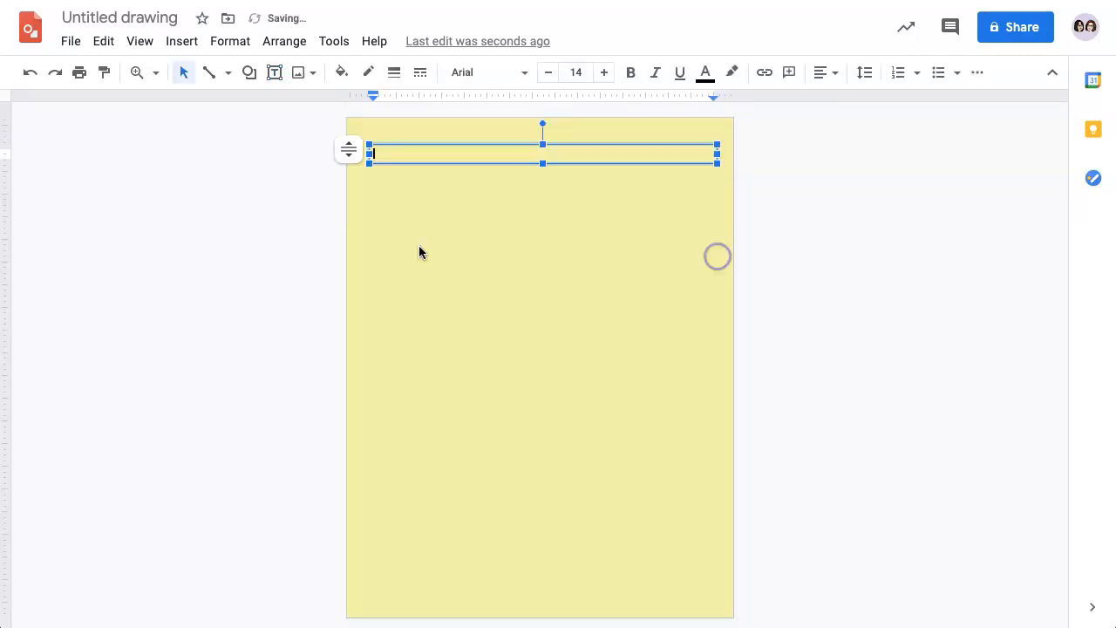
{"action": "mouse_move", "coordinate": [575, 190]}
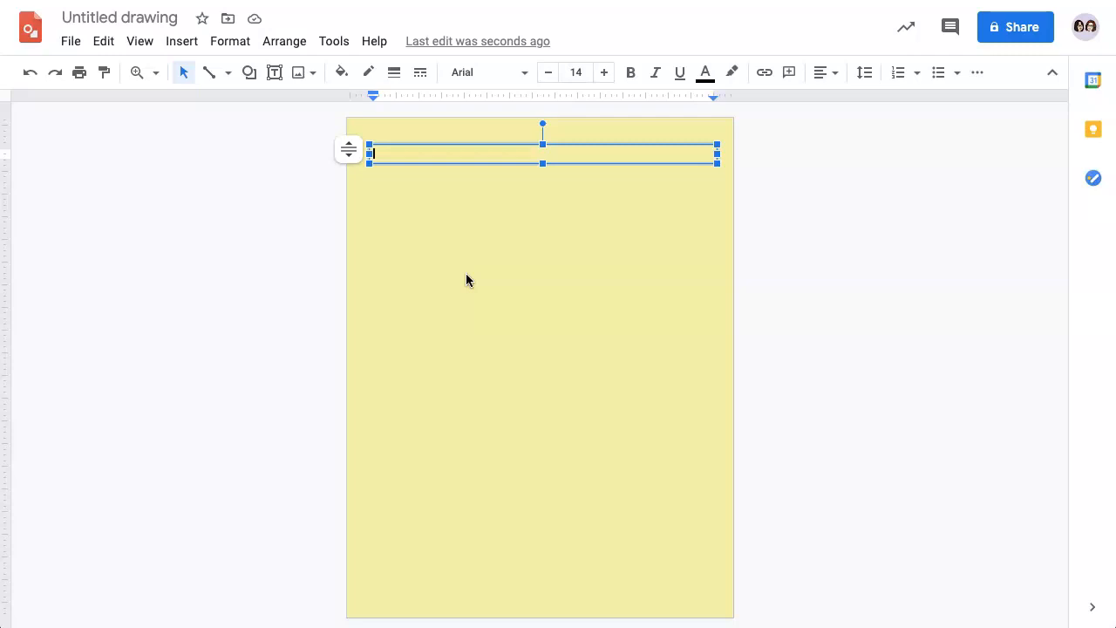
Enter the sentence 'This is a text box. The text can be format in a Google Doc.'.
{"action": "type", "text": "This is a text"}
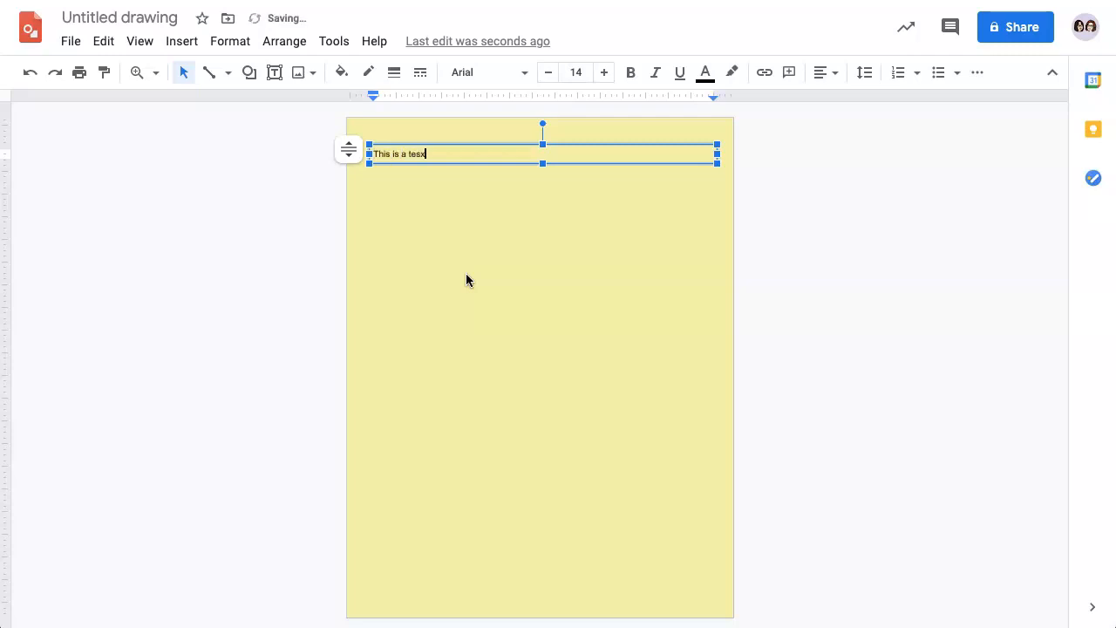
{"action": "type", "text": "box. The text can be formatted similar to how it is done"}
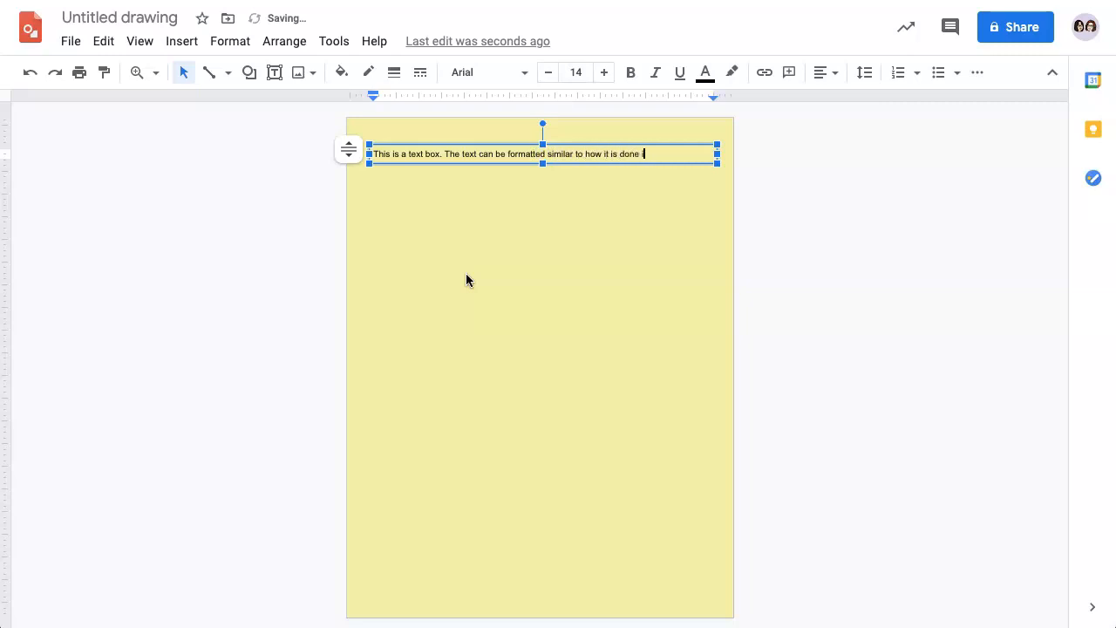
{"action": "type", "text": "in a Google Doc."}
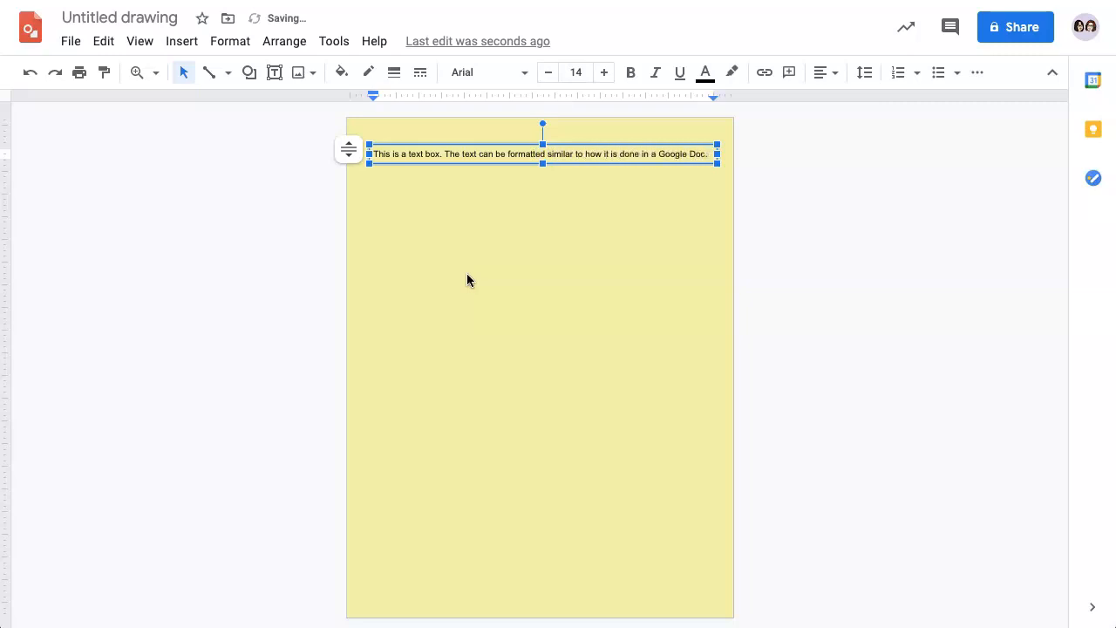
{"action": "mouse_move", "coordinate": [713, 162]}
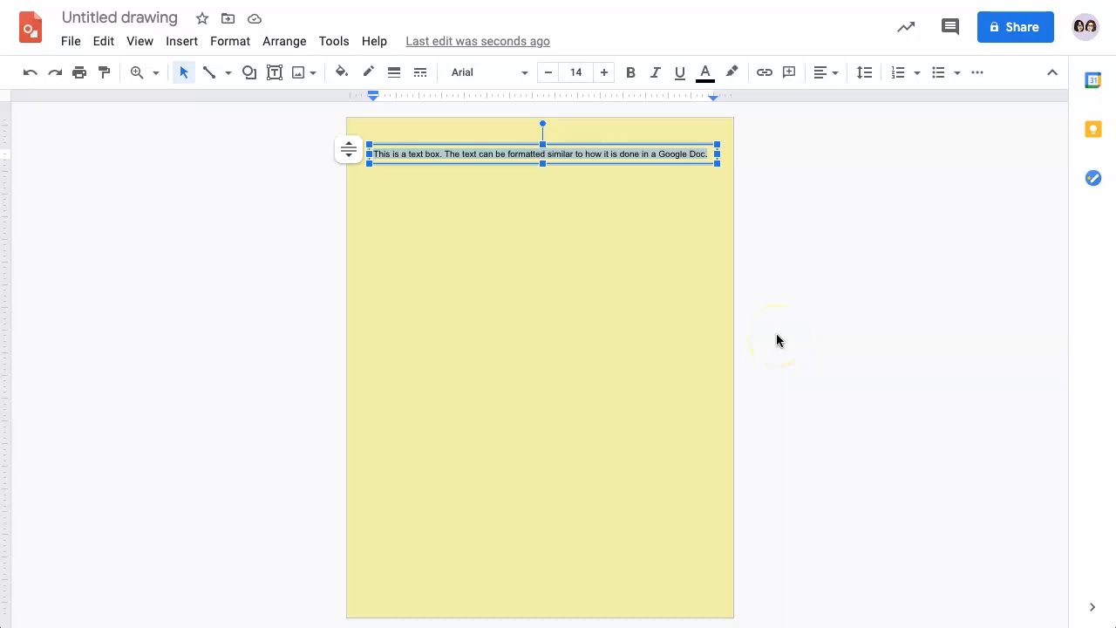
{"action": "mouse_move", "coordinate": [634, 199]}
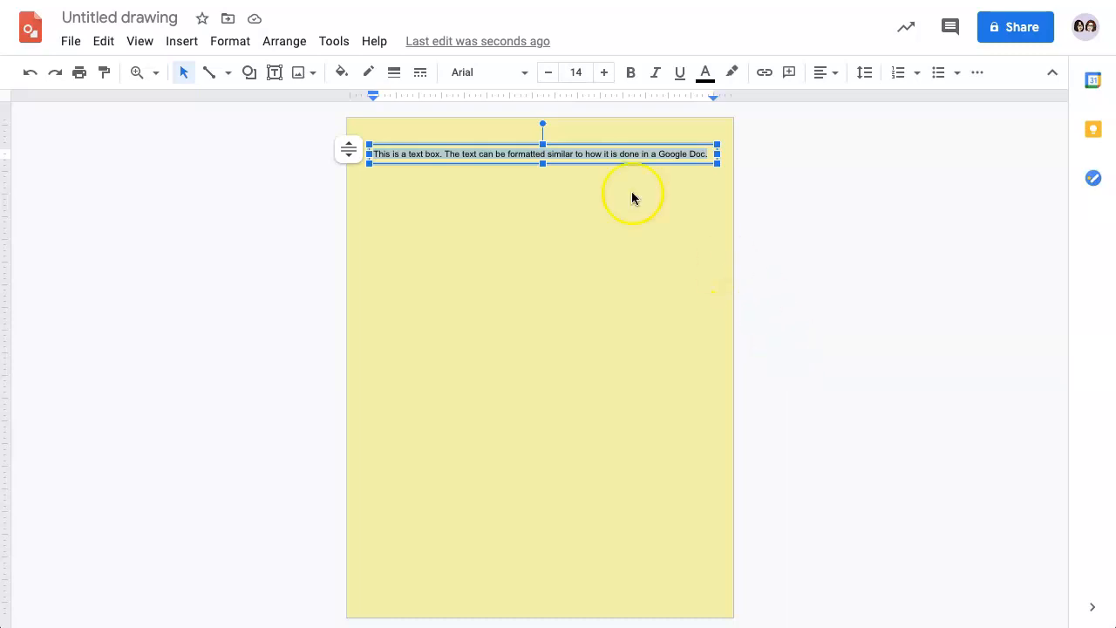
{"action": "mouse_move", "coordinate": [475, 230]}
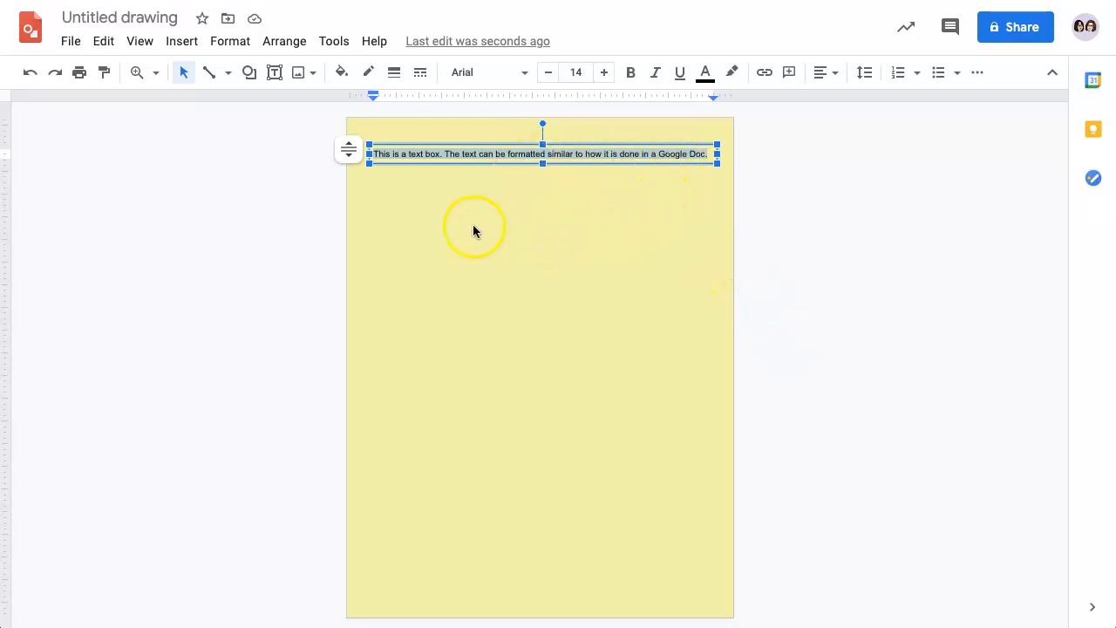
{"action": "mouse_move", "coordinate": [422, 218]}
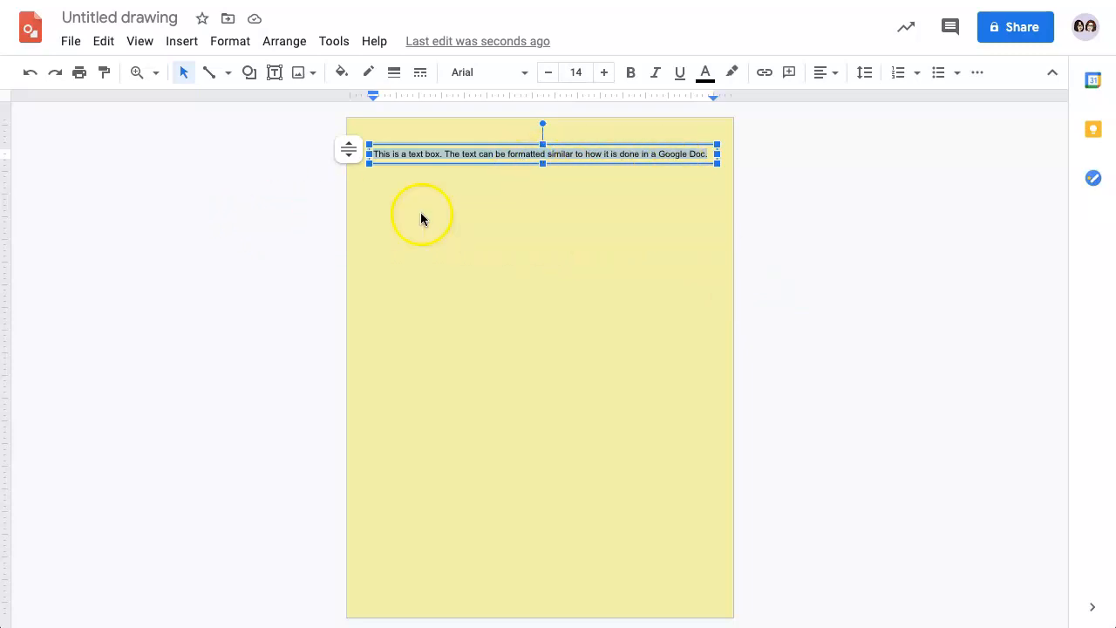
{"action": "mouse_move", "coordinate": [471, 71]}
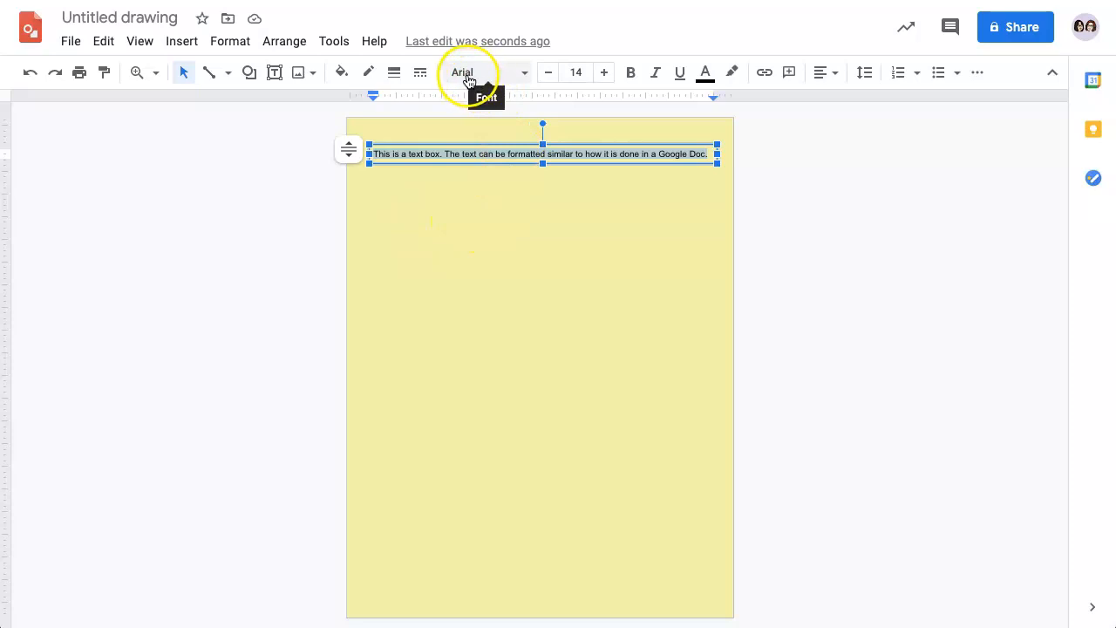
Set the sentence in the Lemonada font at size 30.
{"action": "left_click", "coordinate": [523, 73]}
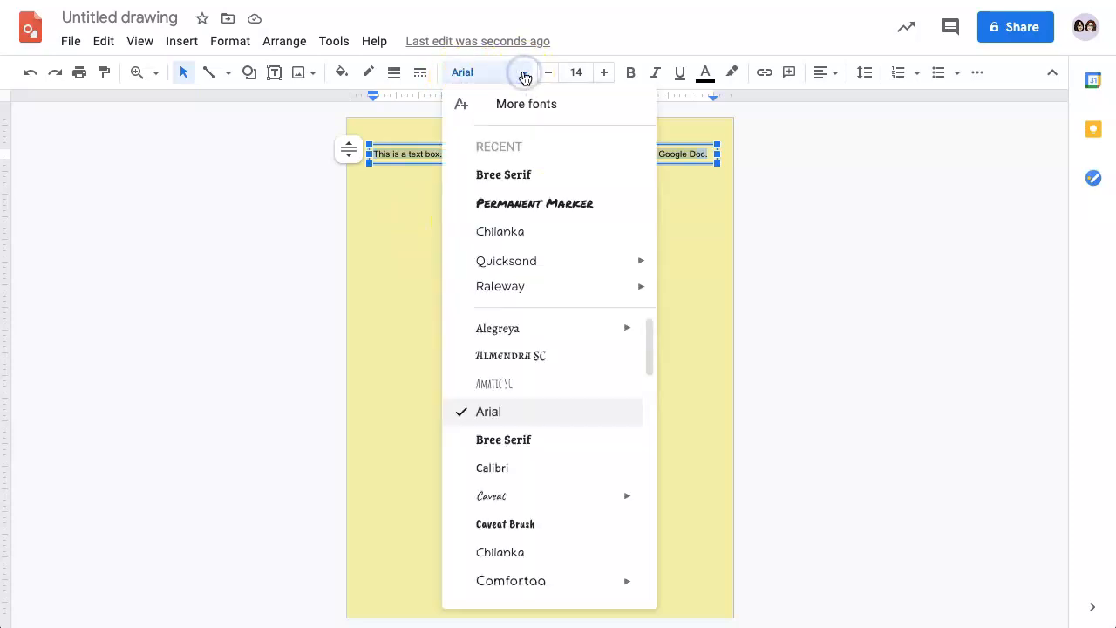
{"action": "scroll", "scroll_direction": "down", "scroll_amount": 3}
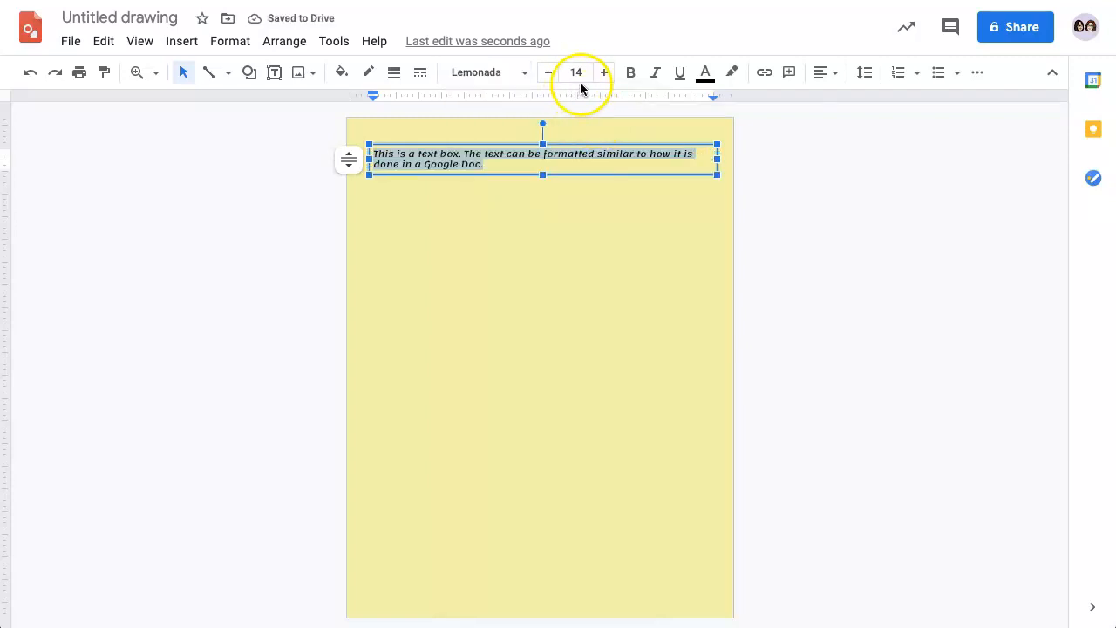
{"action": "left_click", "coordinate": [575, 73]}
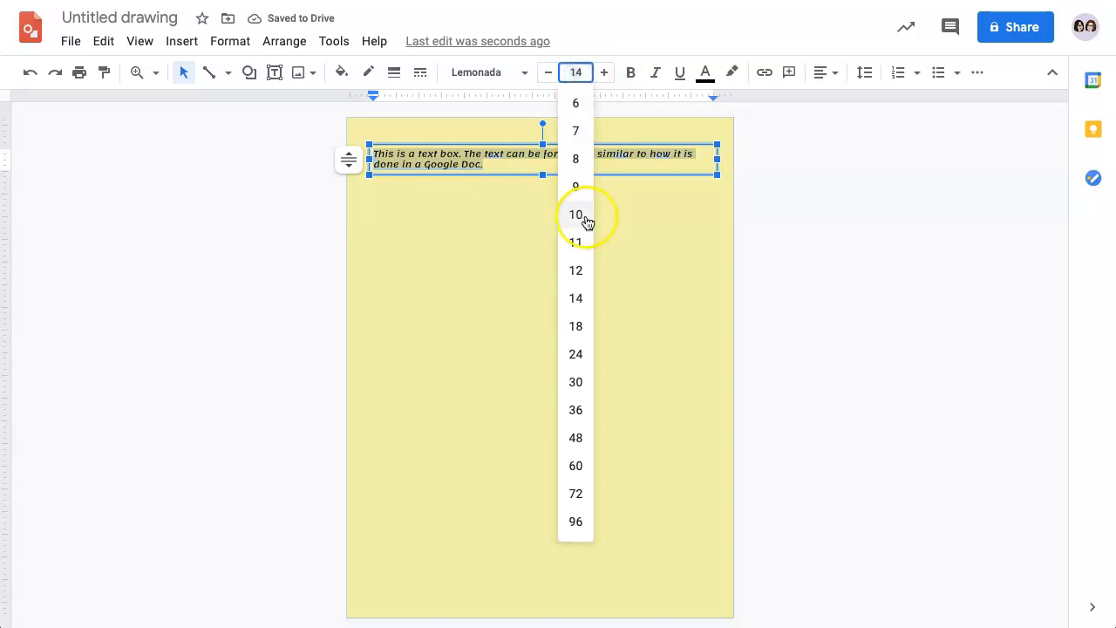
{"action": "left_click", "coordinate": [576, 382]}
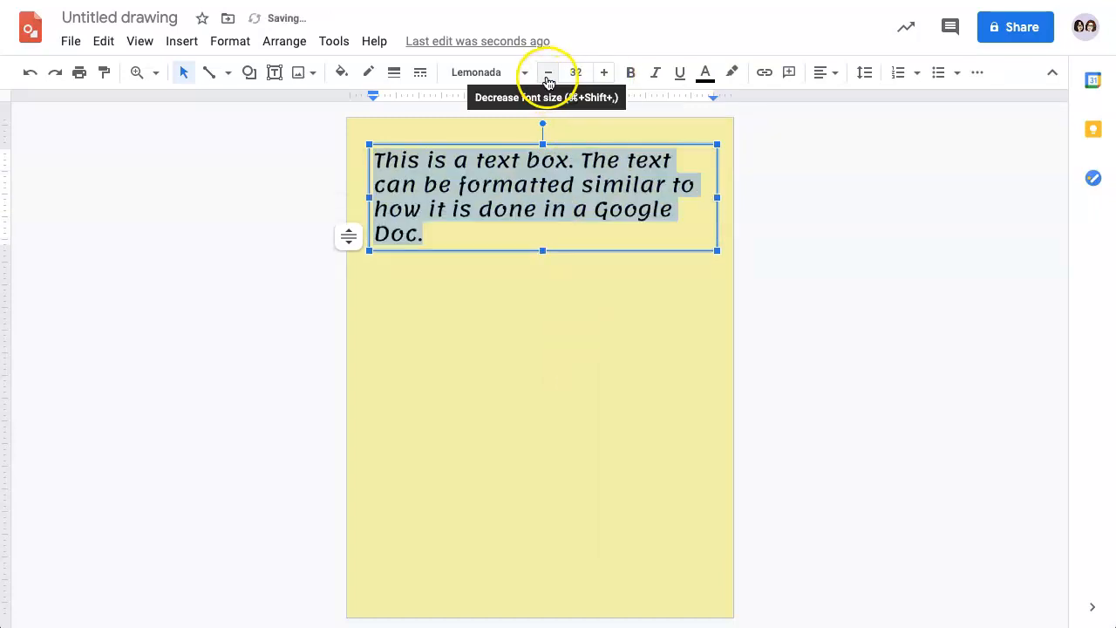
{"action": "left_click", "coordinate": [547, 74]}
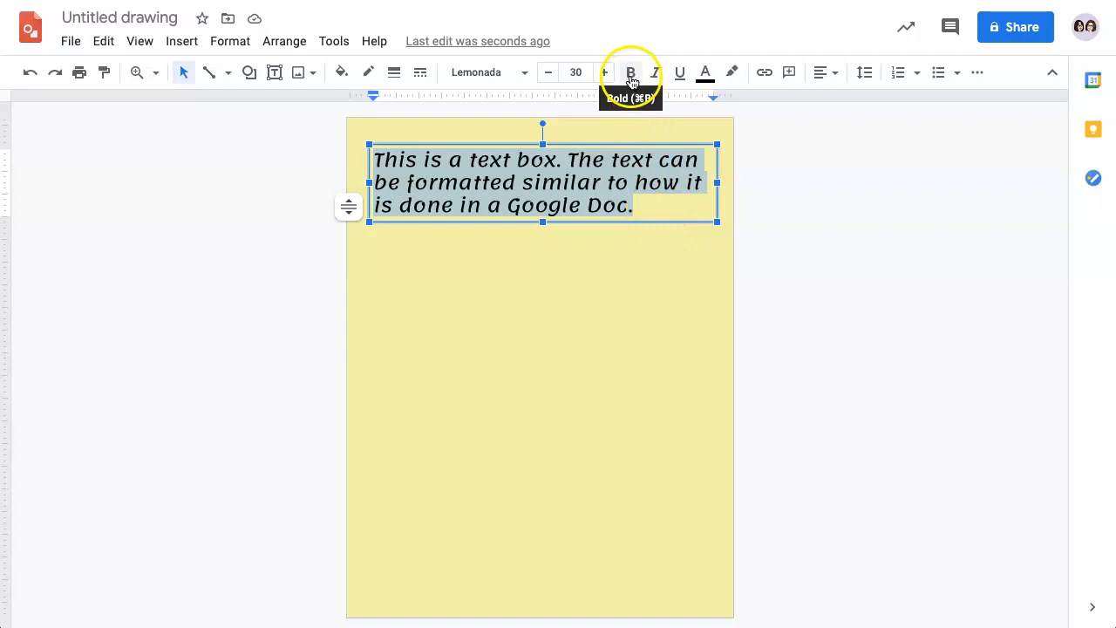
Bold the phrase 'Google Doc' within the italic sentence, leaving no underline.
{"action": "left_click", "coordinate": [655, 73]}
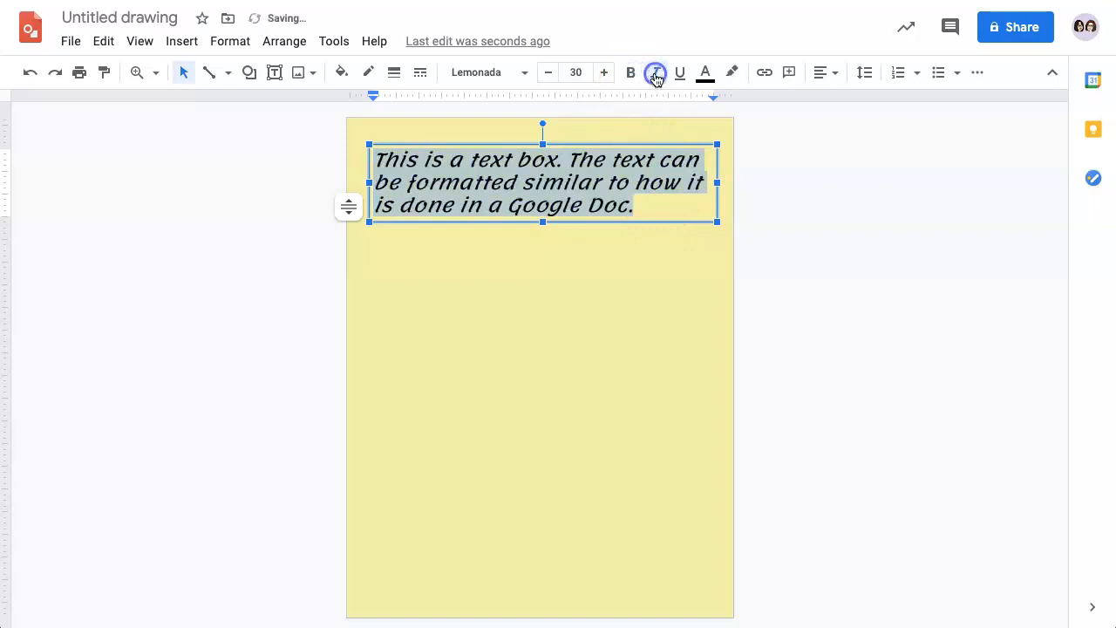
{"action": "left_click", "coordinate": [679, 73]}
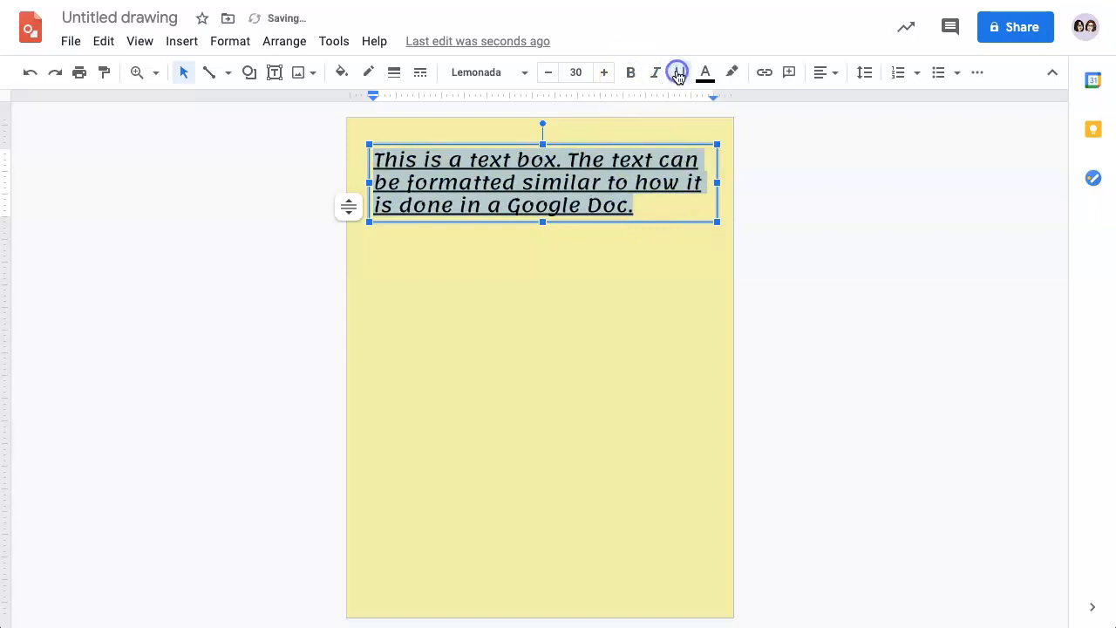
{"action": "left_click", "coordinate": [680, 73]}
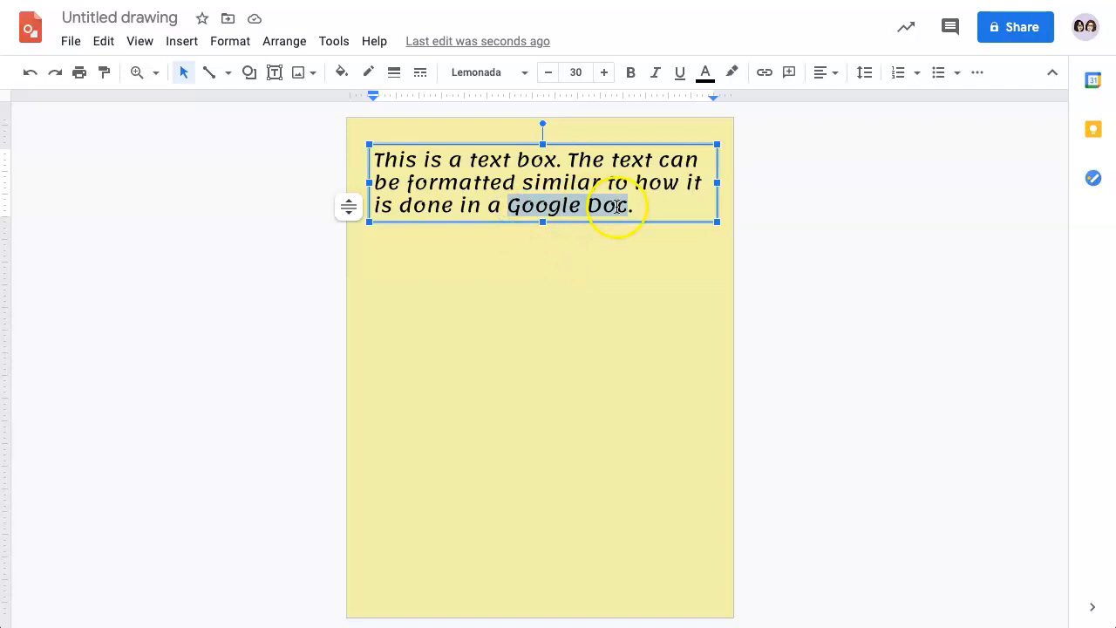
{"action": "left_click", "coordinate": [629, 73]}
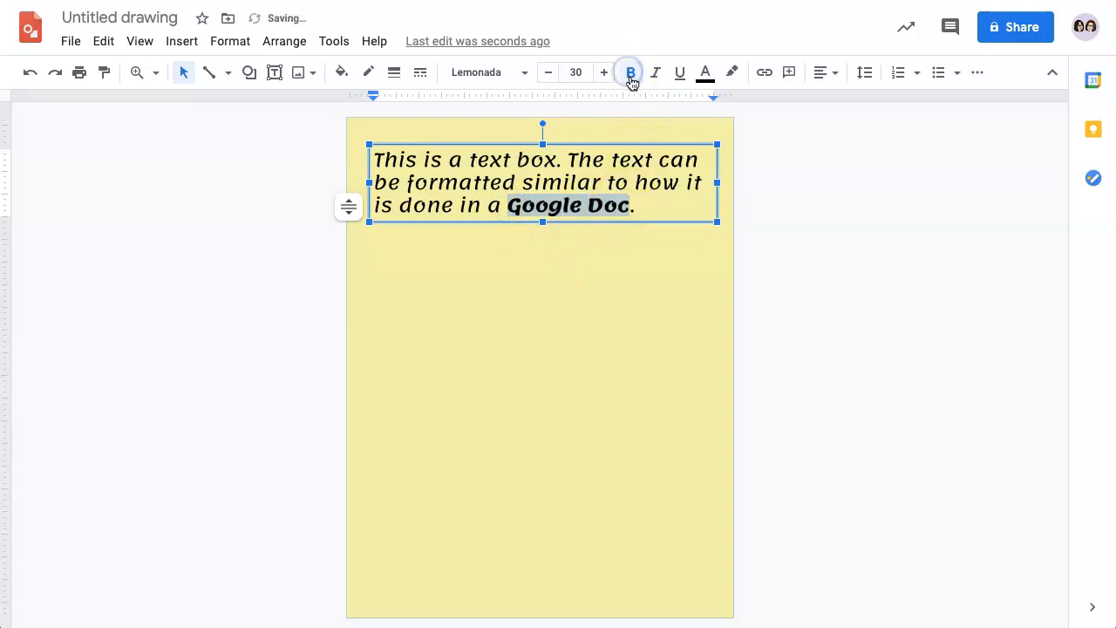
{"action": "left_click", "coordinate": [630, 73]}
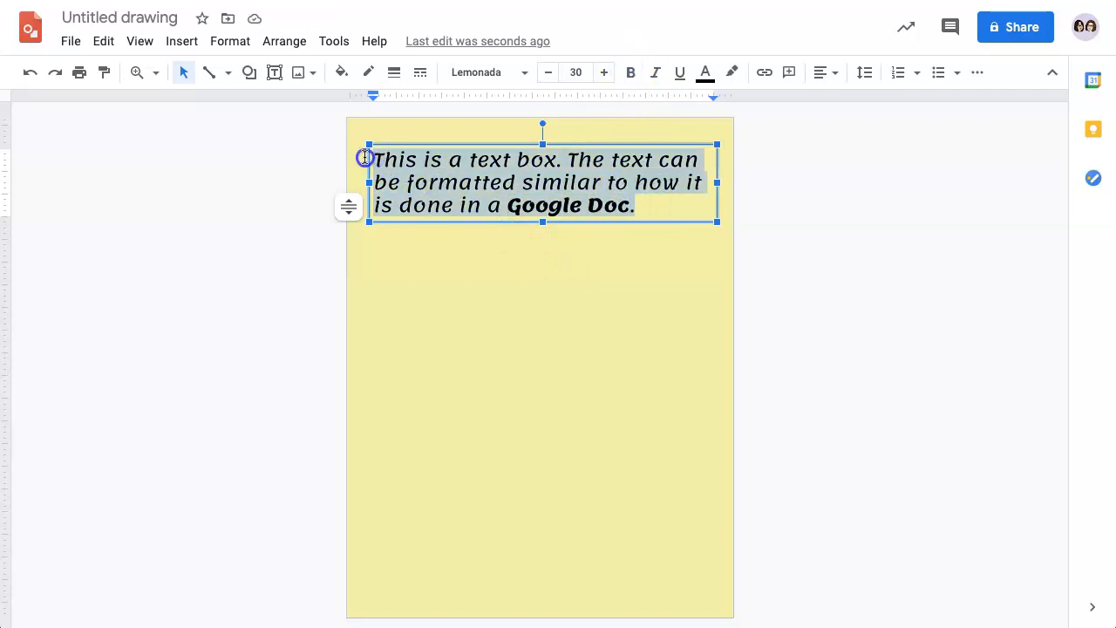
{"action": "mouse_move", "coordinate": [705, 71]}
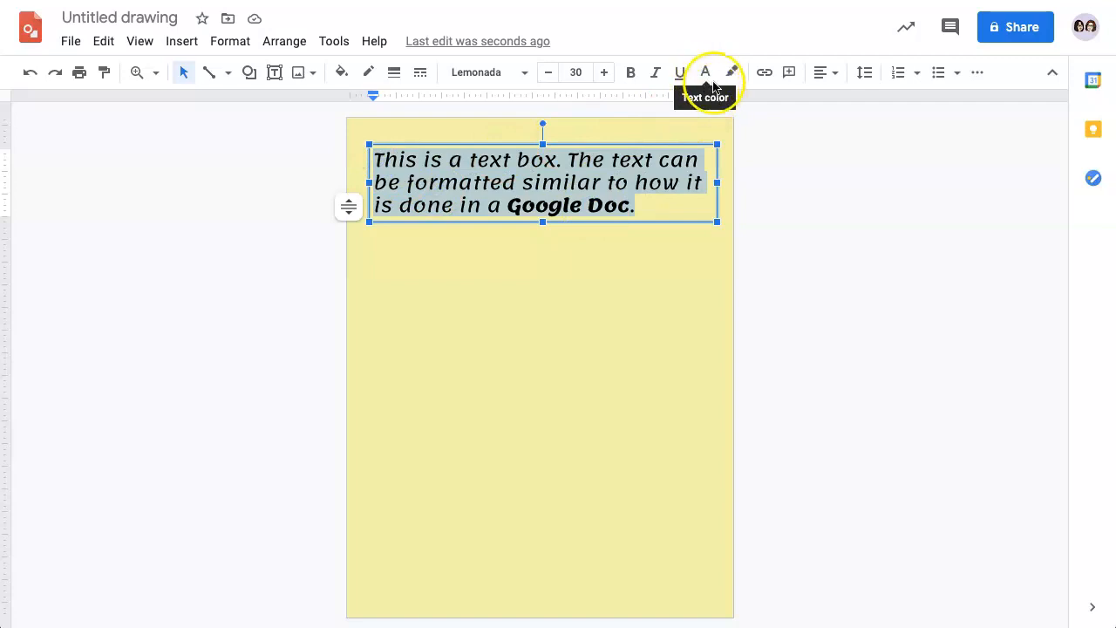
Colour all the text red, trying and undoing a purple highlight.
{"action": "left_click", "coordinate": [704, 71]}
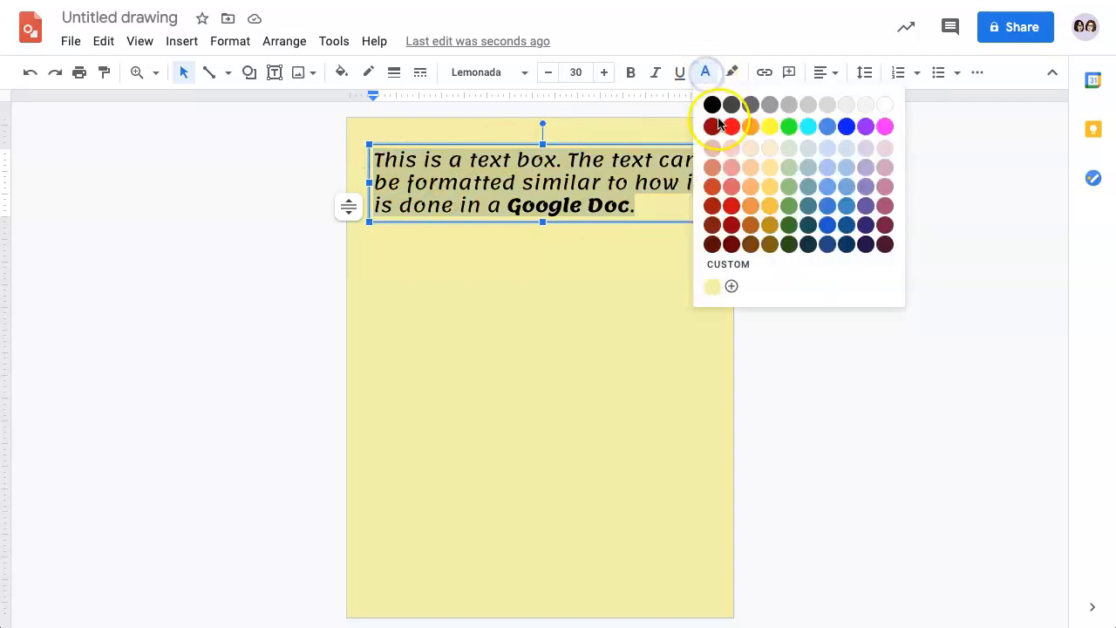
{"action": "left_click", "coordinate": [732, 125]}
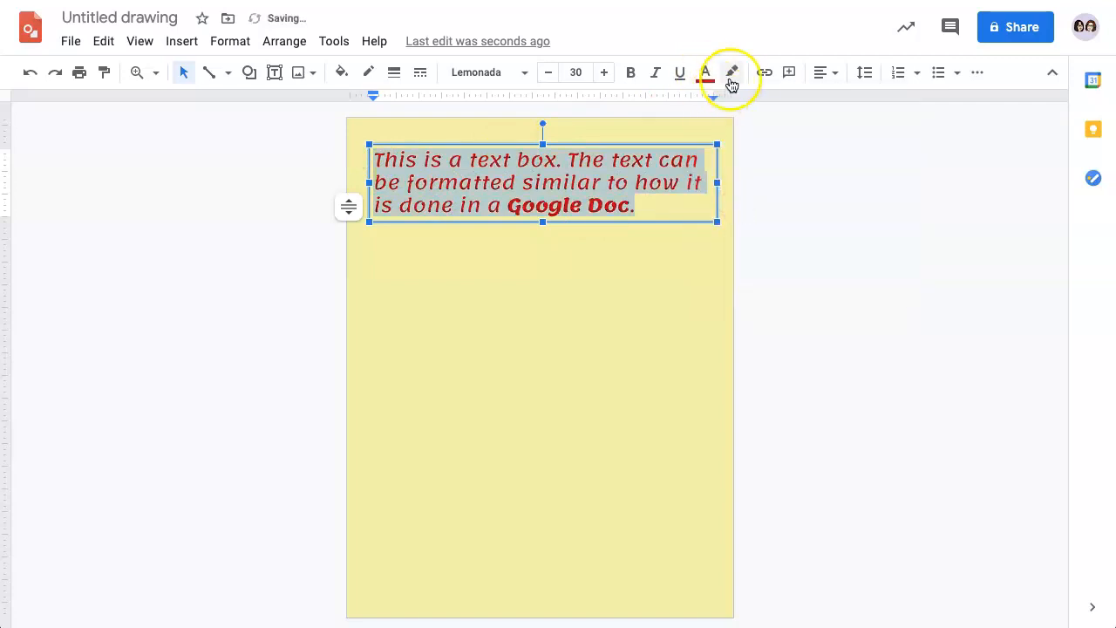
{"action": "left_click", "coordinate": [732, 73]}
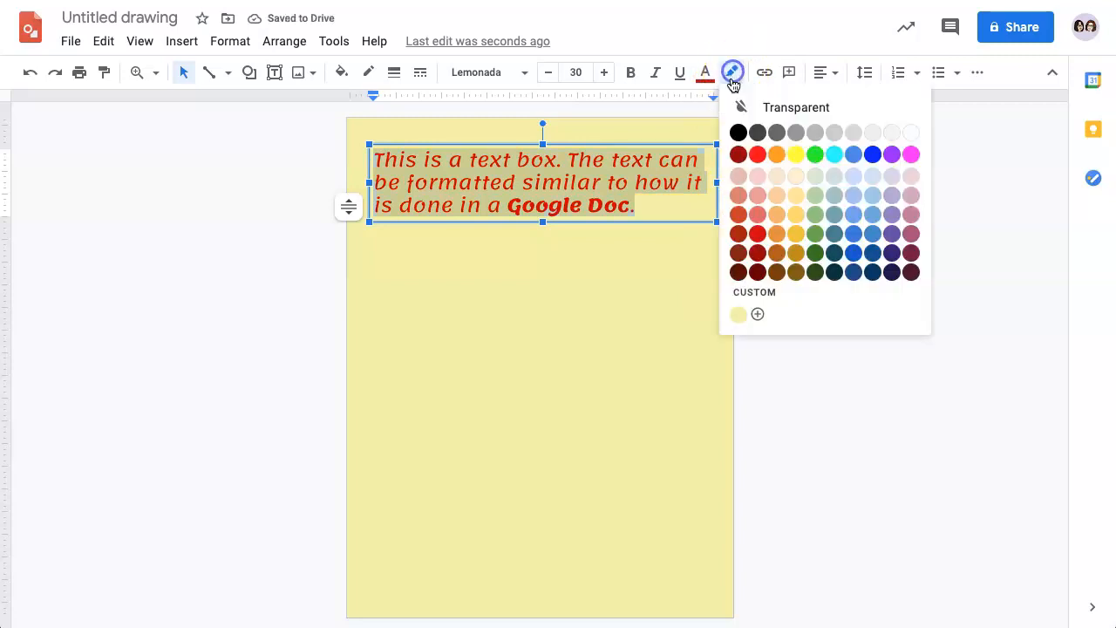
{"action": "left_click", "coordinate": [891, 153]}
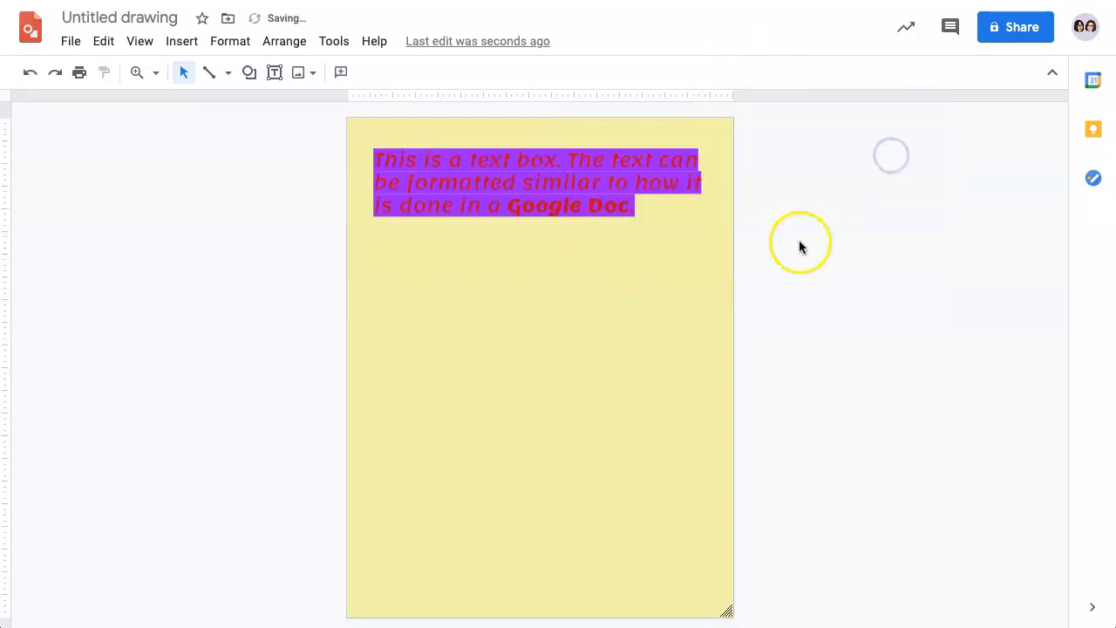
{"action": "left_click", "coordinate": [531, 181]}
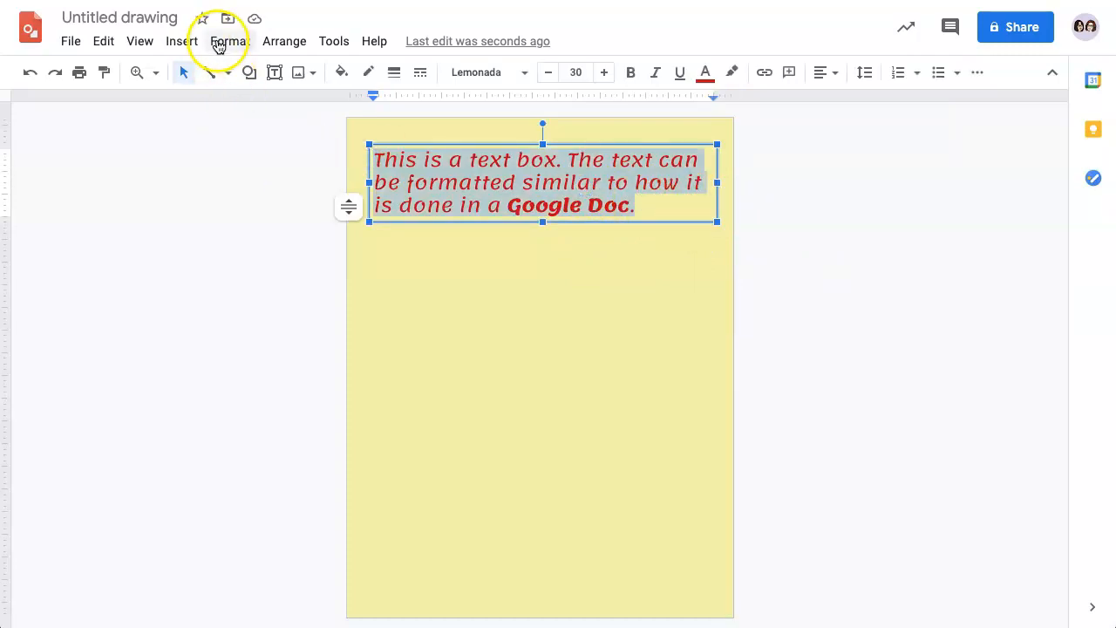
Convert the sentence to UPPERCASE via Format > Text > Capitalization.
{"action": "left_click", "coordinate": [231, 42]}
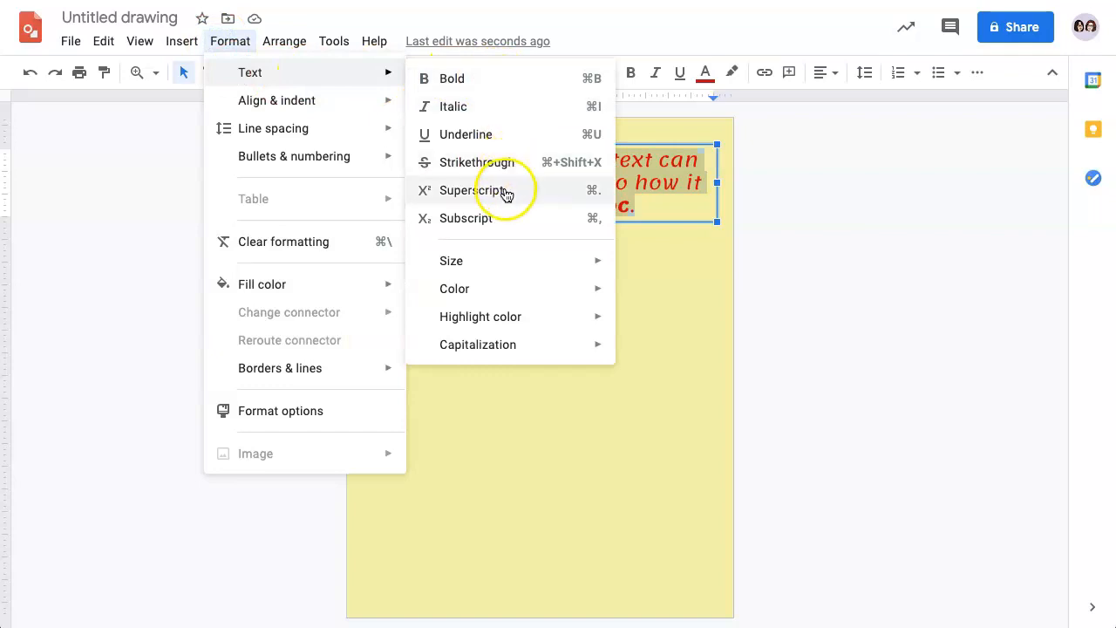
{"action": "mouse_move", "coordinate": [495, 218]}
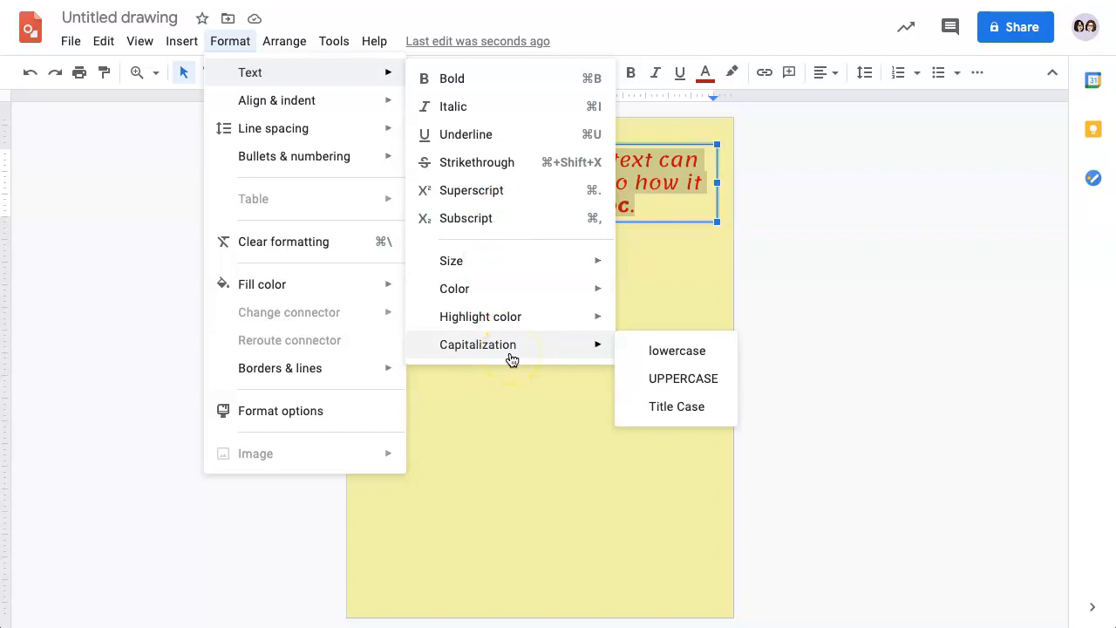
{"action": "mouse_move", "coordinate": [677, 350]}
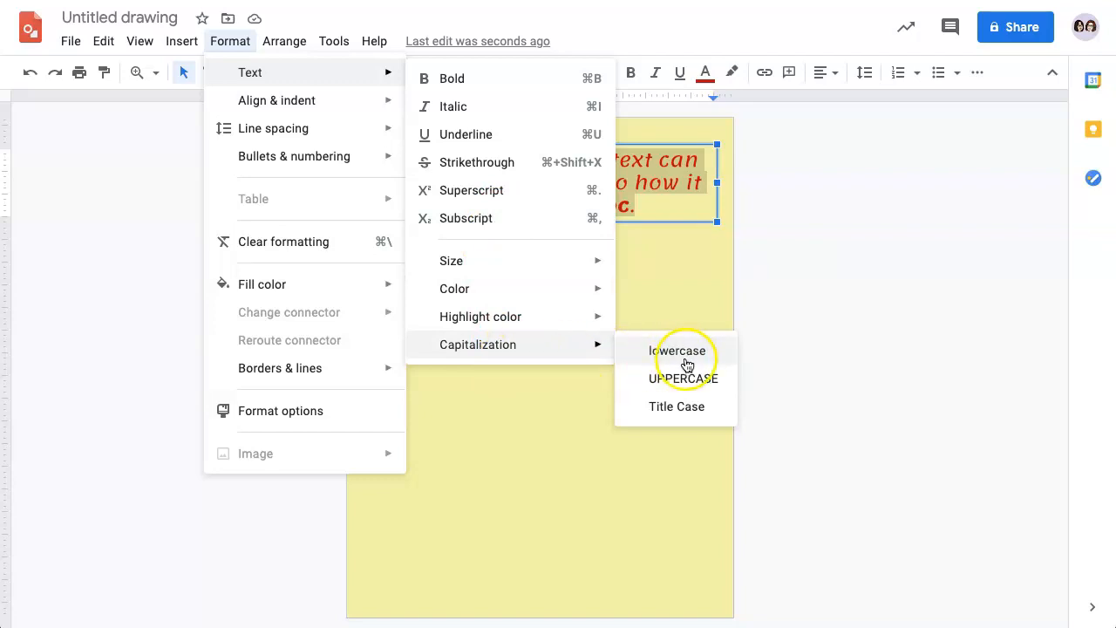
{"action": "mouse_move", "coordinate": [713, 379]}
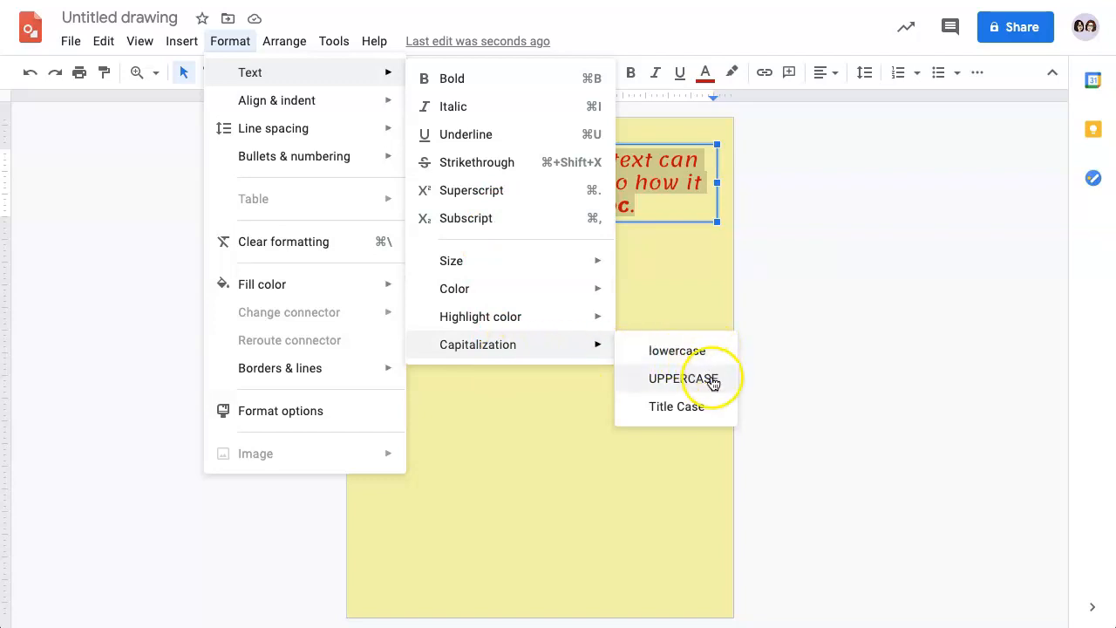
{"action": "mouse_move", "coordinate": [636, 429]}
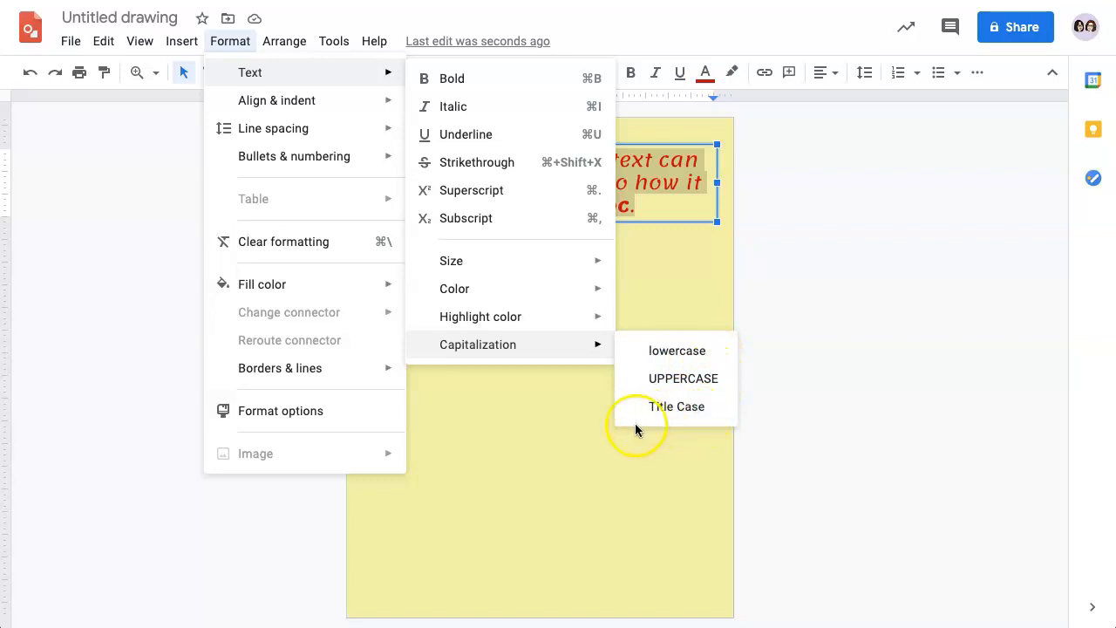
{"action": "mouse_move", "coordinate": [676, 406]}
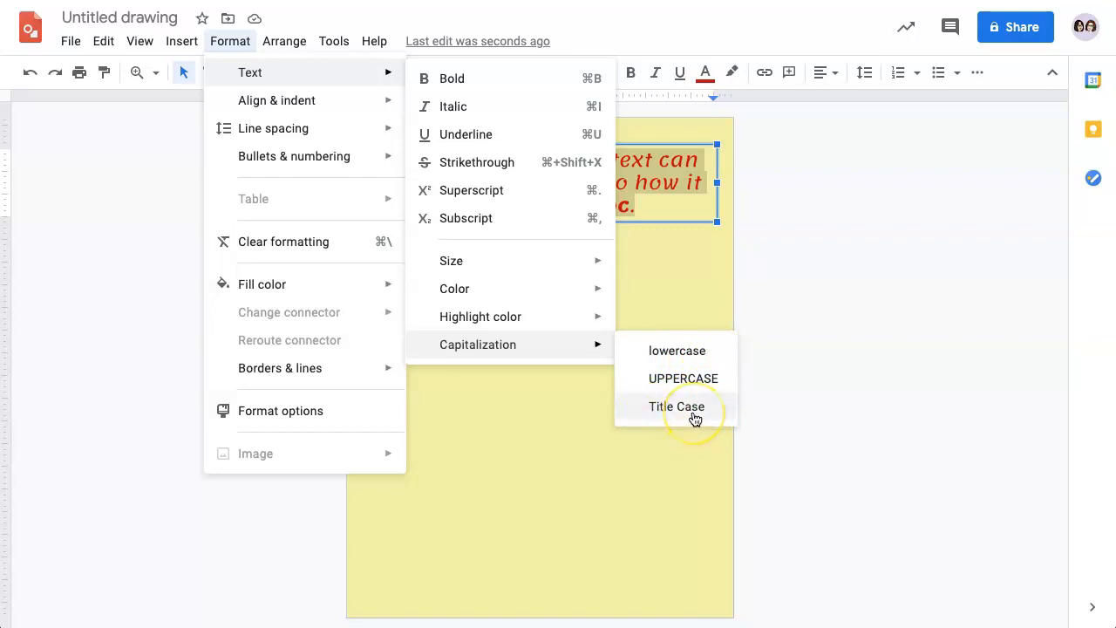
{"action": "mouse_move", "coordinate": [694, 384]}
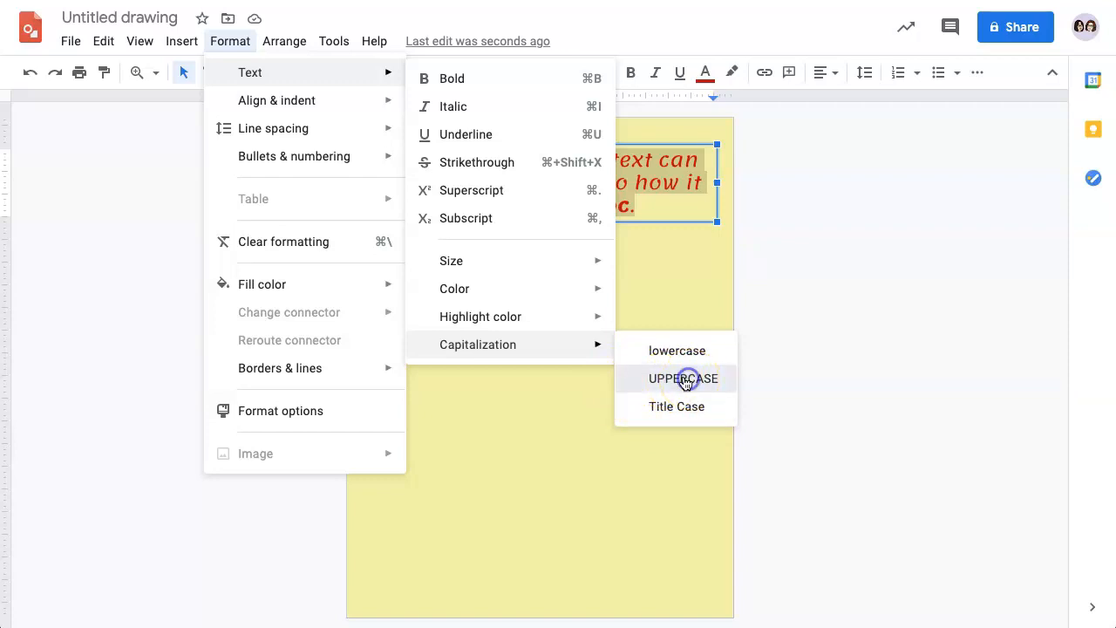
{"action": "left_click", "coordinate": [683, 376]}
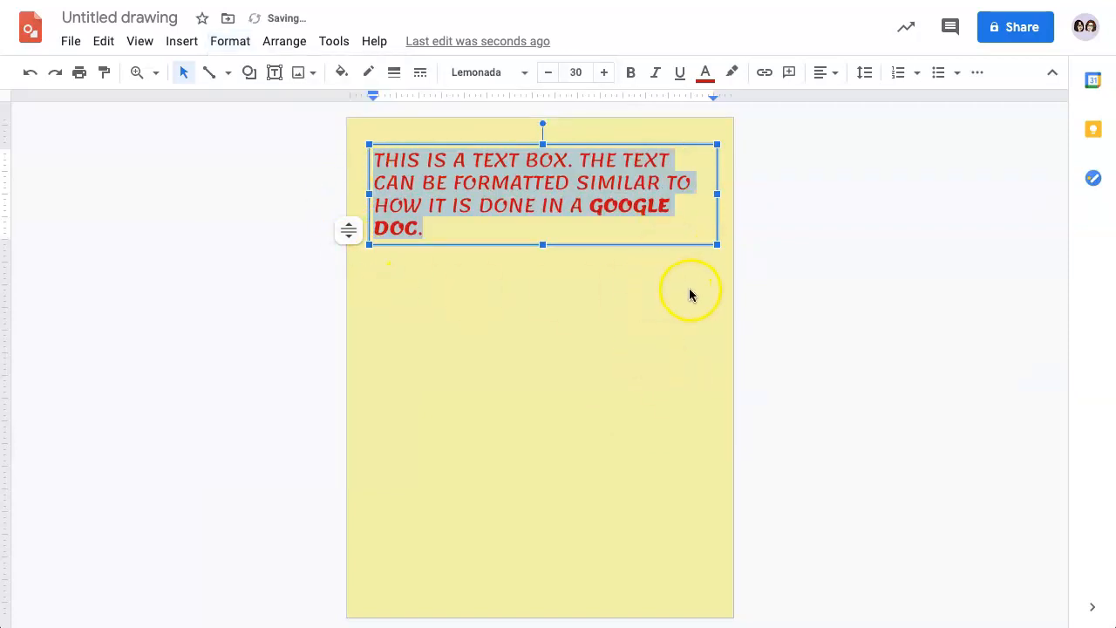
{"action": "mouse_move", "coordinate": [561, 277]}
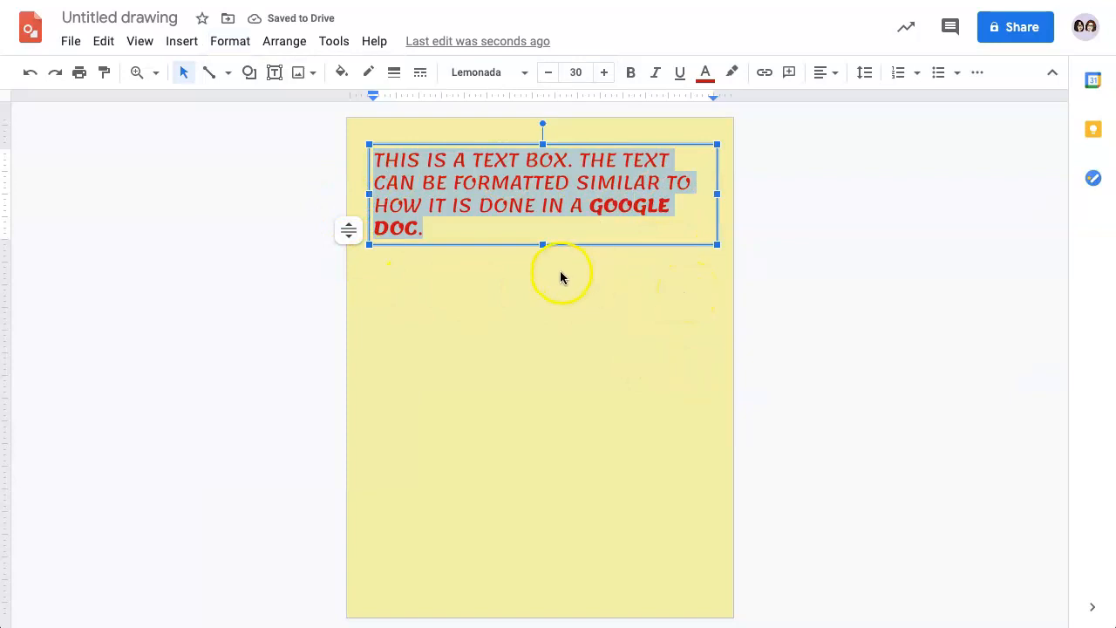
Select the whole text box and bring up its fill colour choices.
{"action": "left_click", "coordinate": [537, 178]}
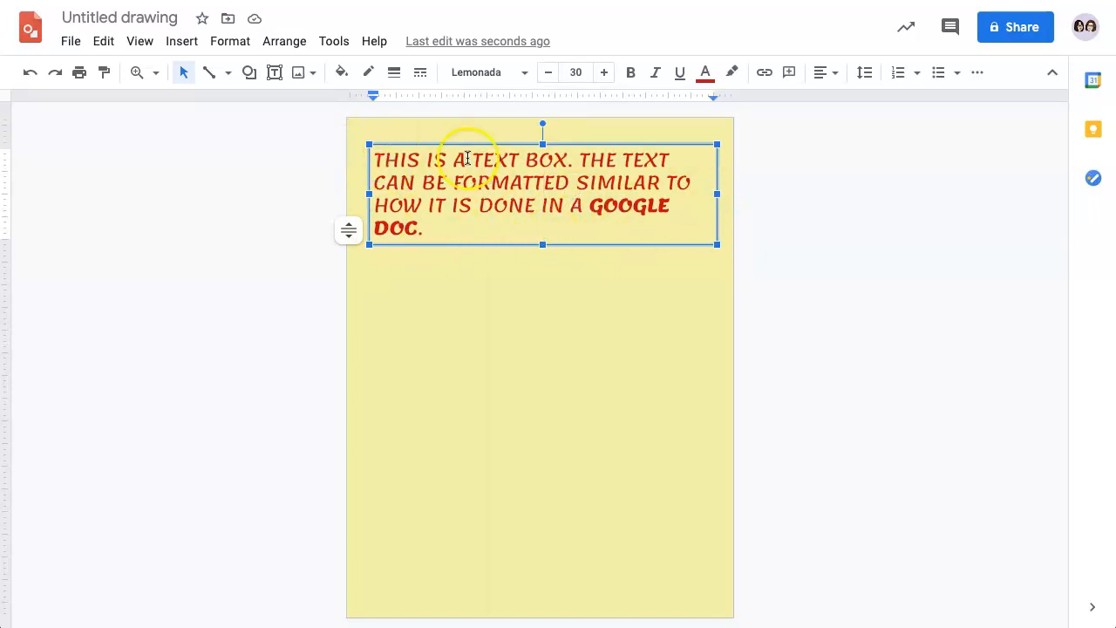
{"action": "left_click", "coordinate": [339, 73]}
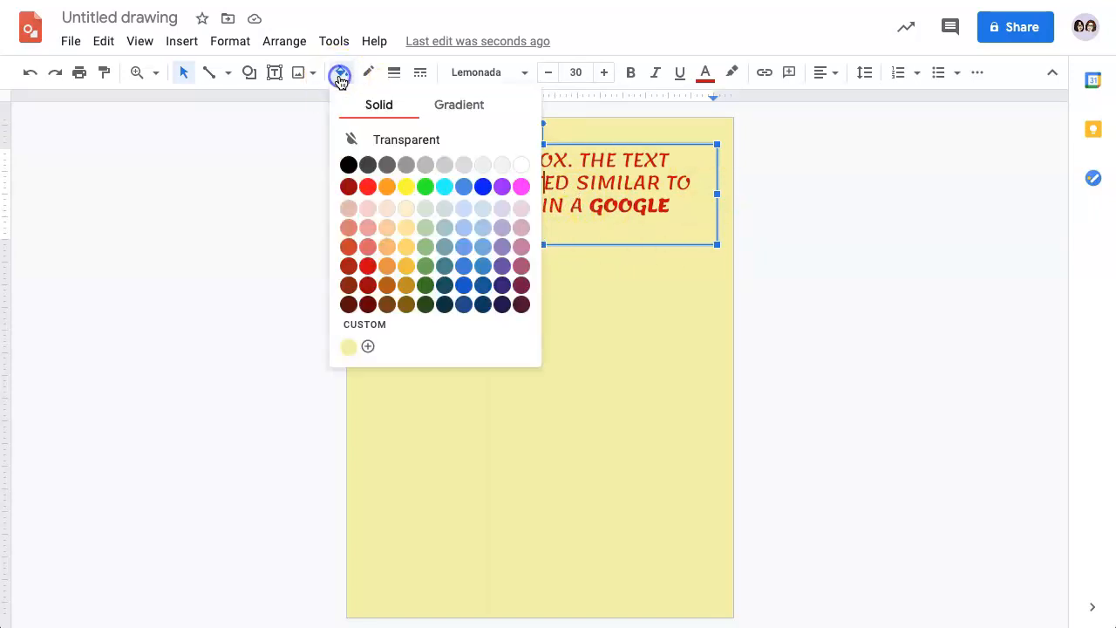
Fill the text box with cyan and give it a red border.
{"action": "left_click", "coordinate": [443, 185]}
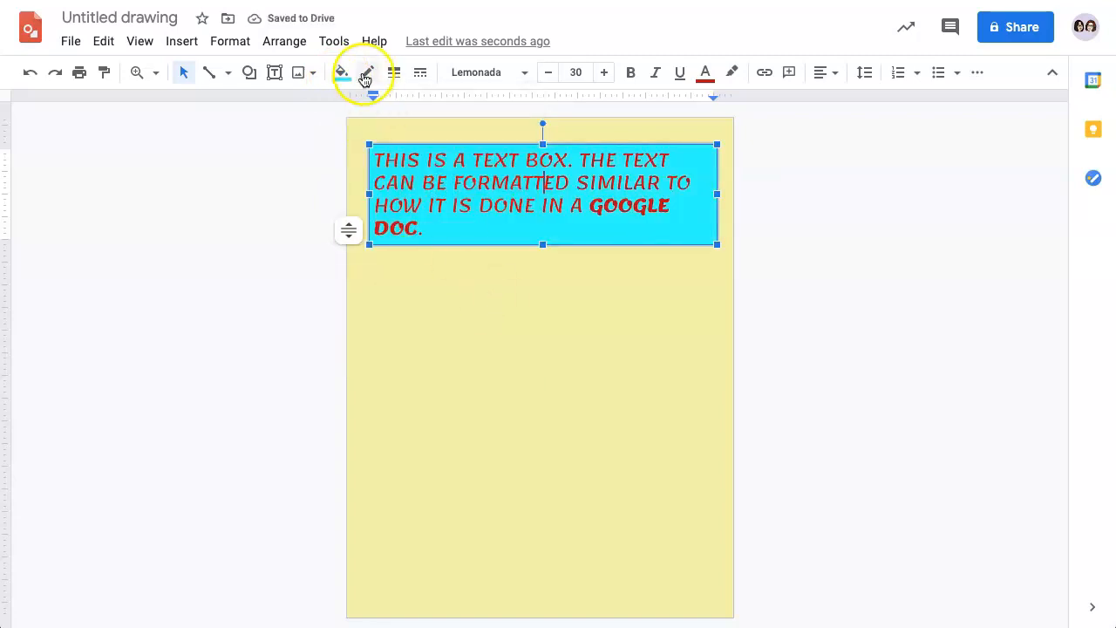
{"action": "left_click", "coordinate": [342, 73]}
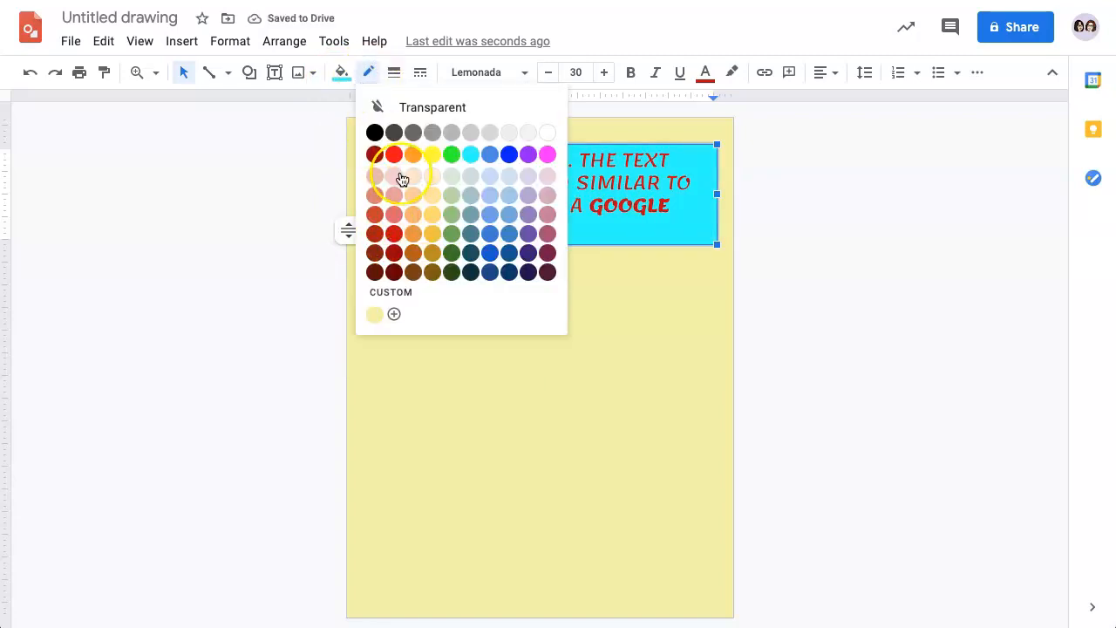
{"action": "left_click", "coordinate": [394, 74]}
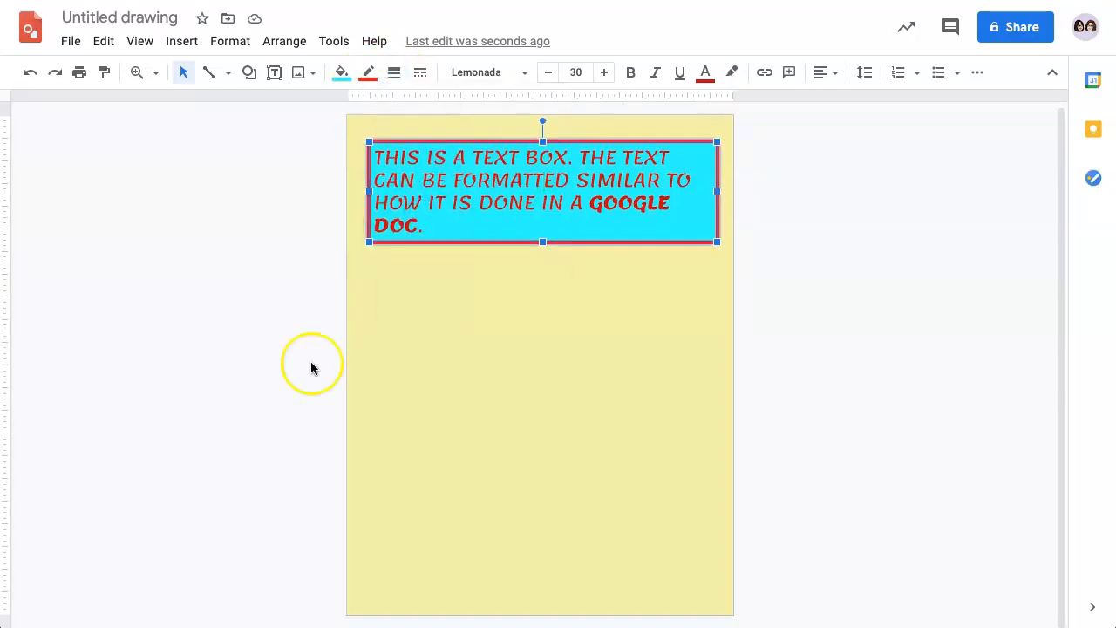
{"action": "mouse_move", "coordinate": [463, 156]}
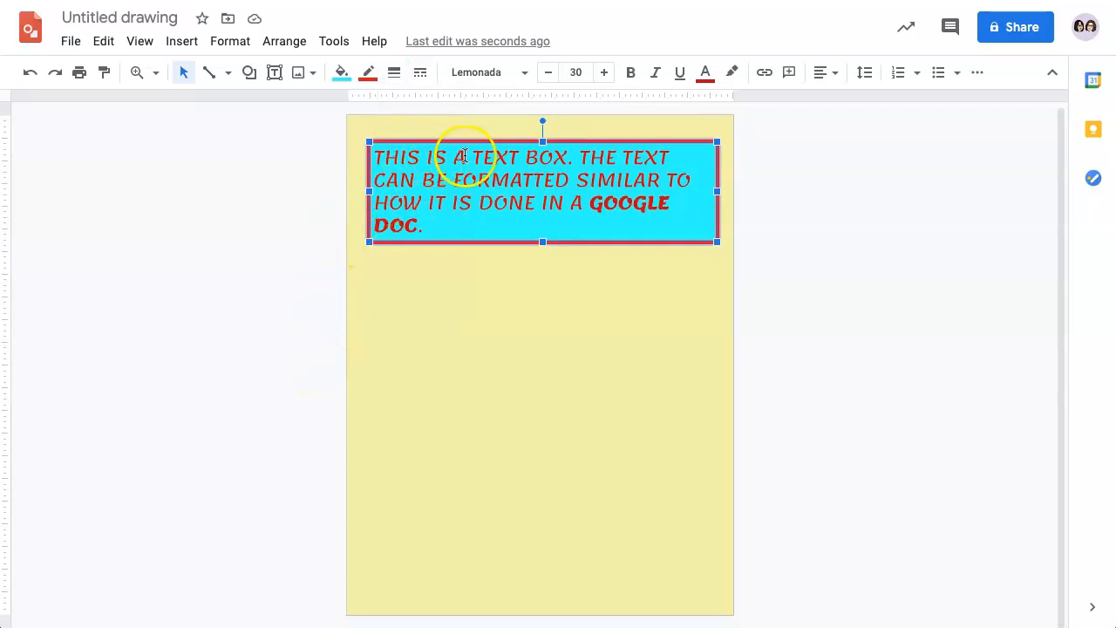
{"action": "mouse_move", "coordinate": [420, 74]}
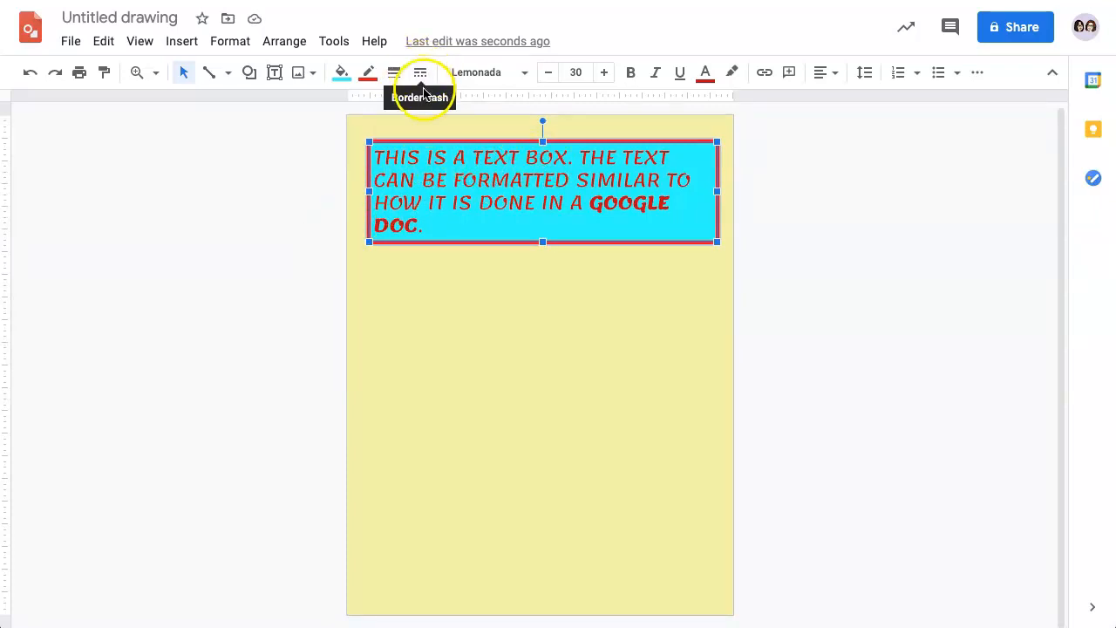
Try a dashed style for the red border from the Border dash choices.
{"action": "left_click", "coordinate": [418, 73]}
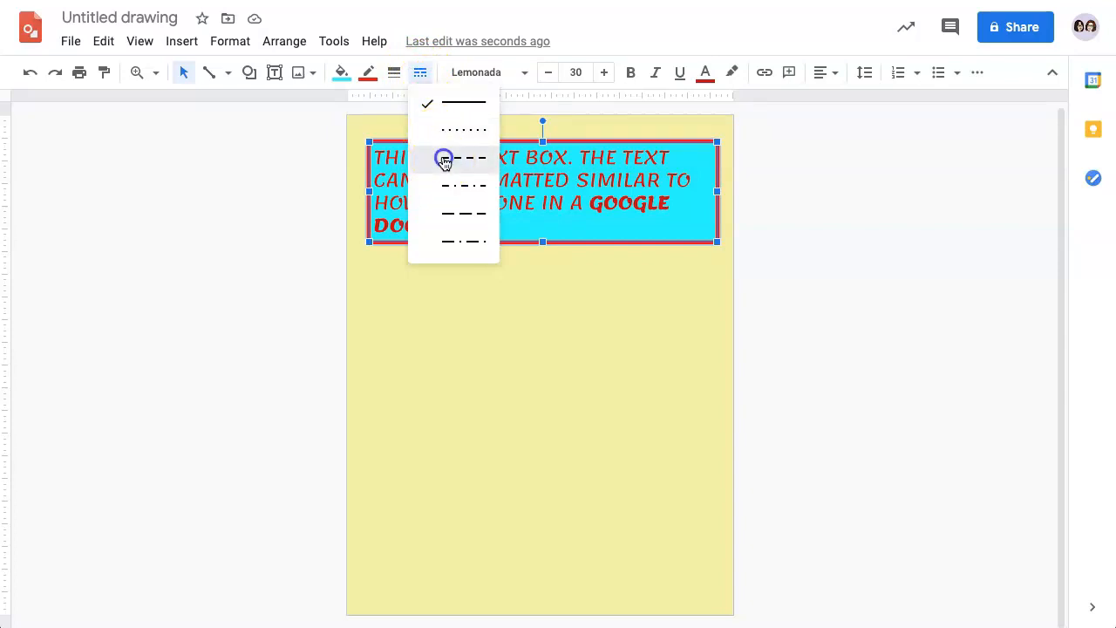
{"action": "left_click", "coordinate": [464, 157]}
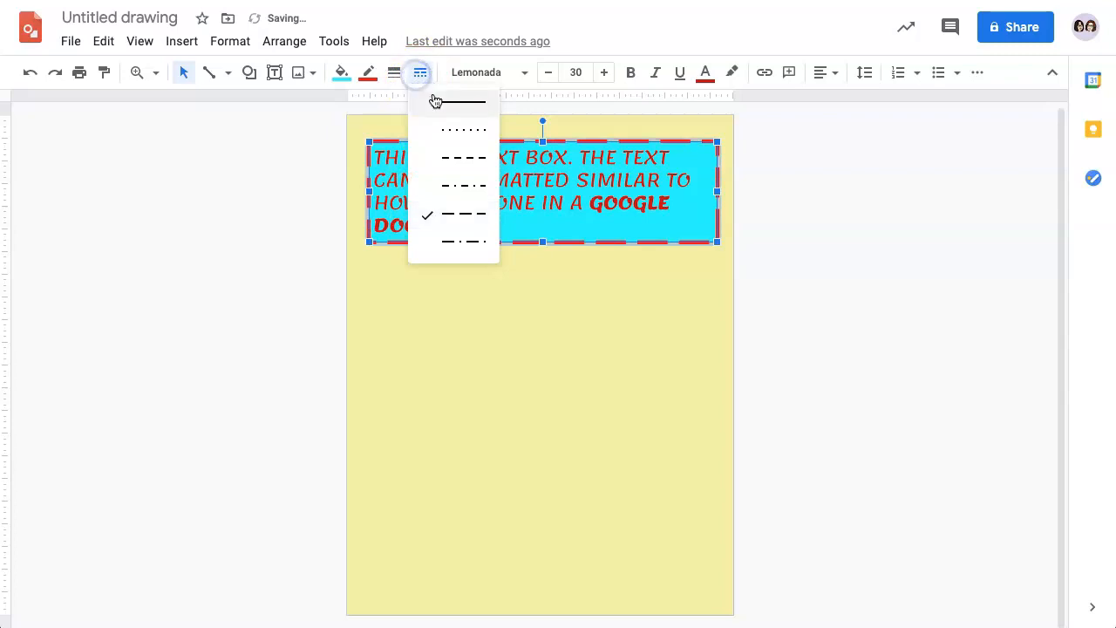
{"action": "left_click", "coordinate": [462, 101]}
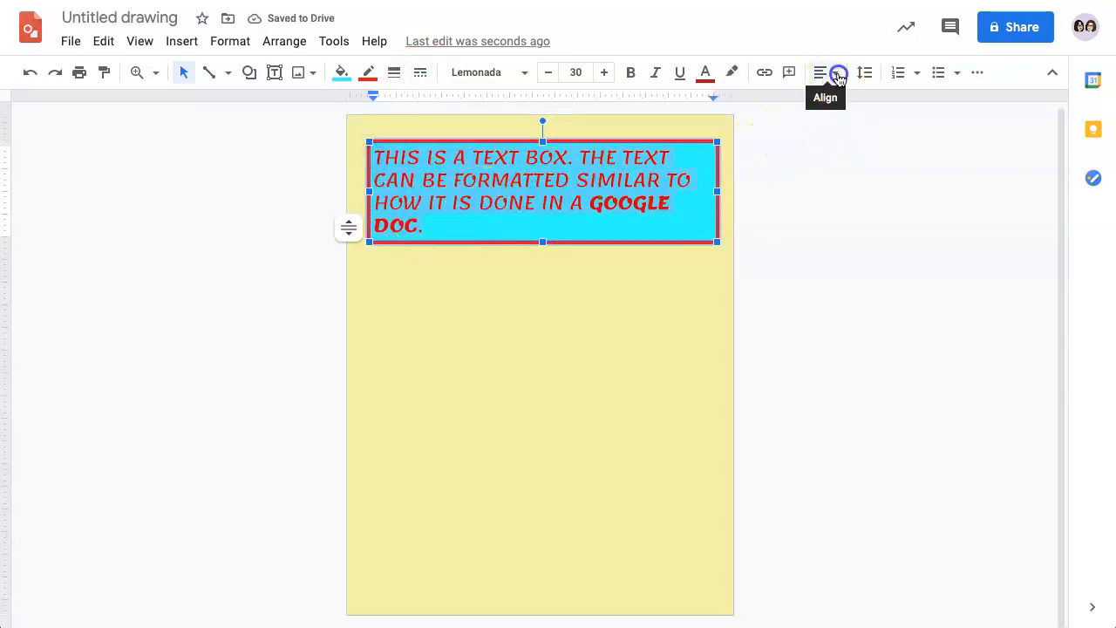
{"action": "left_click", "coordinate": [820, 73]}
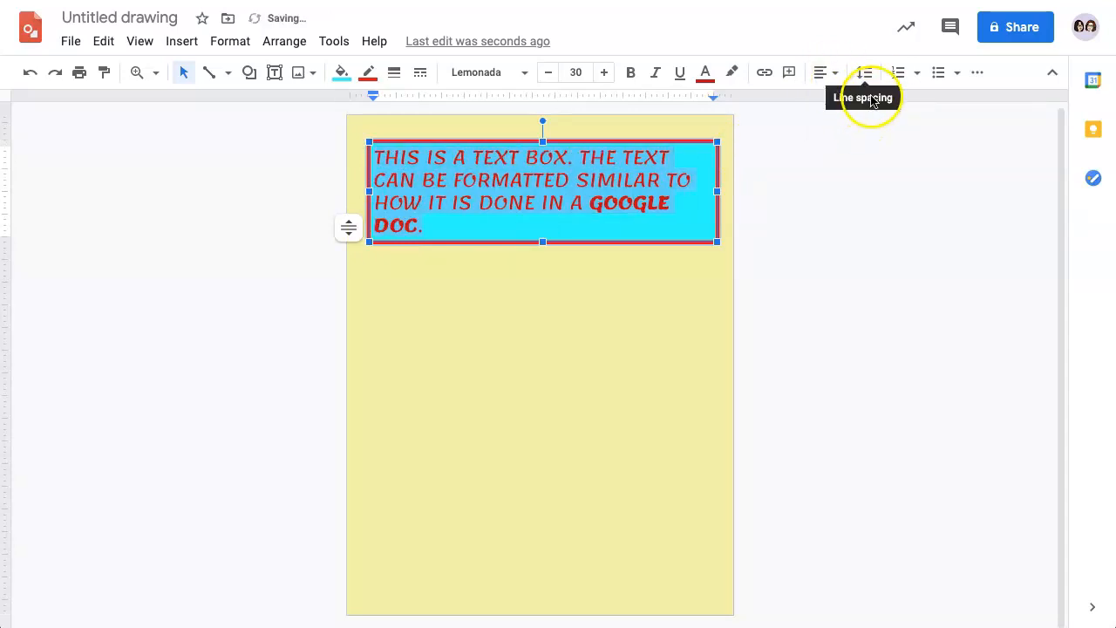
{"action": "left_click", "coordinate": [863, 73]}
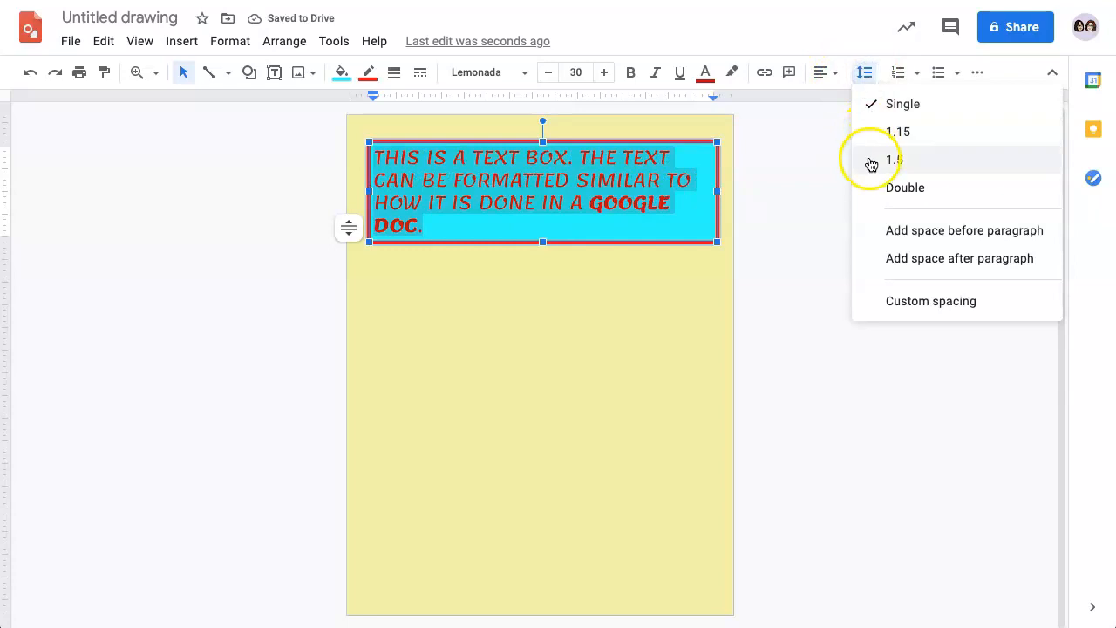
{"action": "mouse_move", "coordinate": [880, 188]}
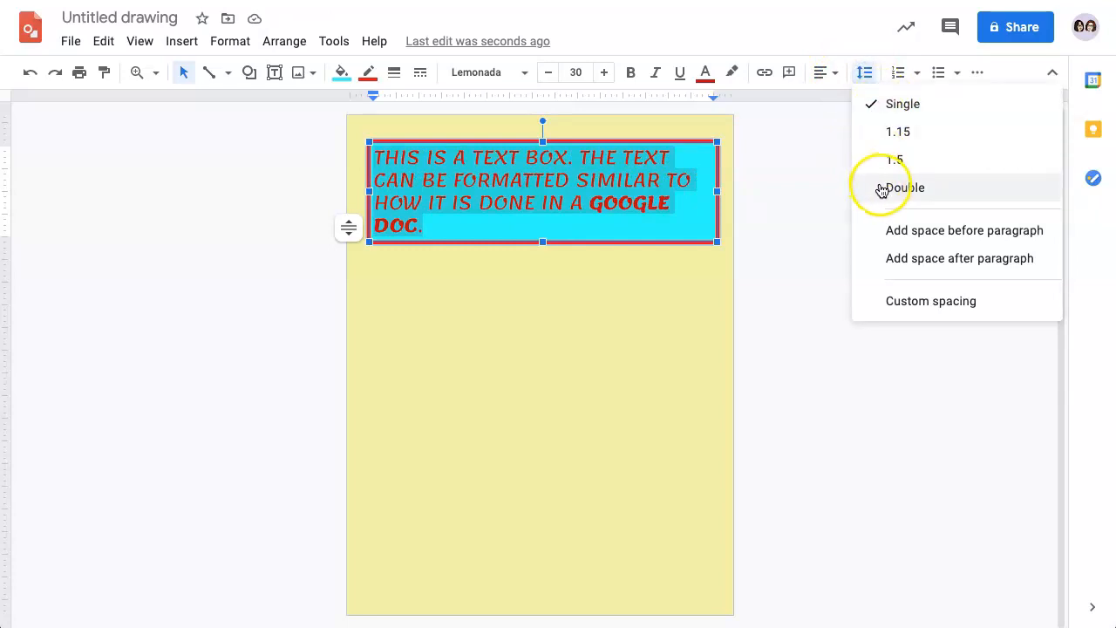
{"action": "left_click", "coordinate": [905, 188]}
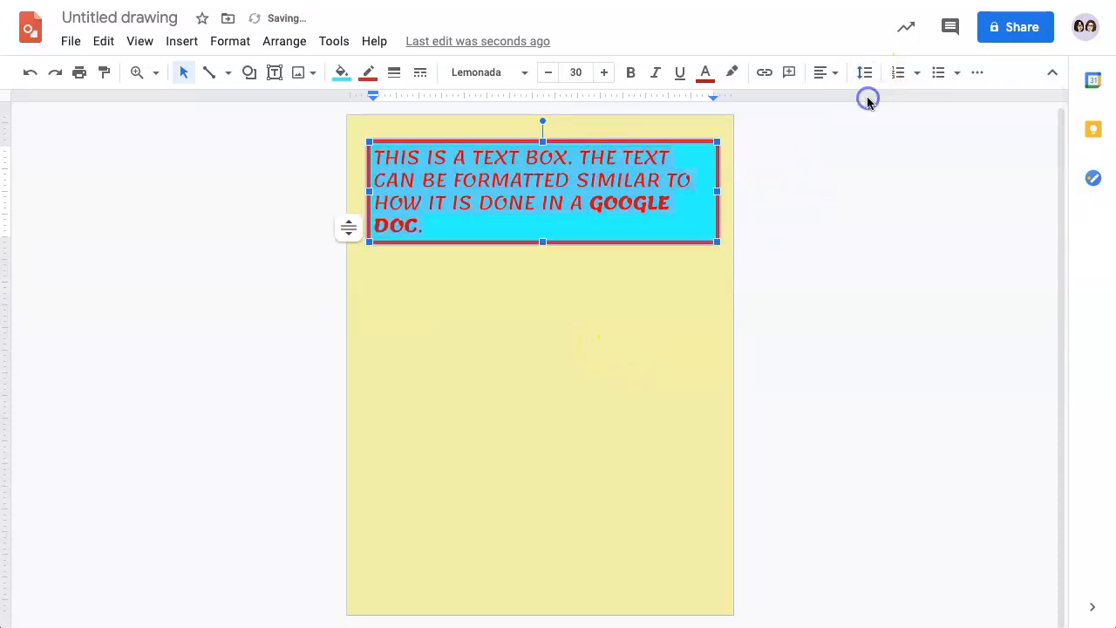
Turn the paragraph into a list with a star bullet.
{"action": "left_click", "coordinate": [917, 73]}
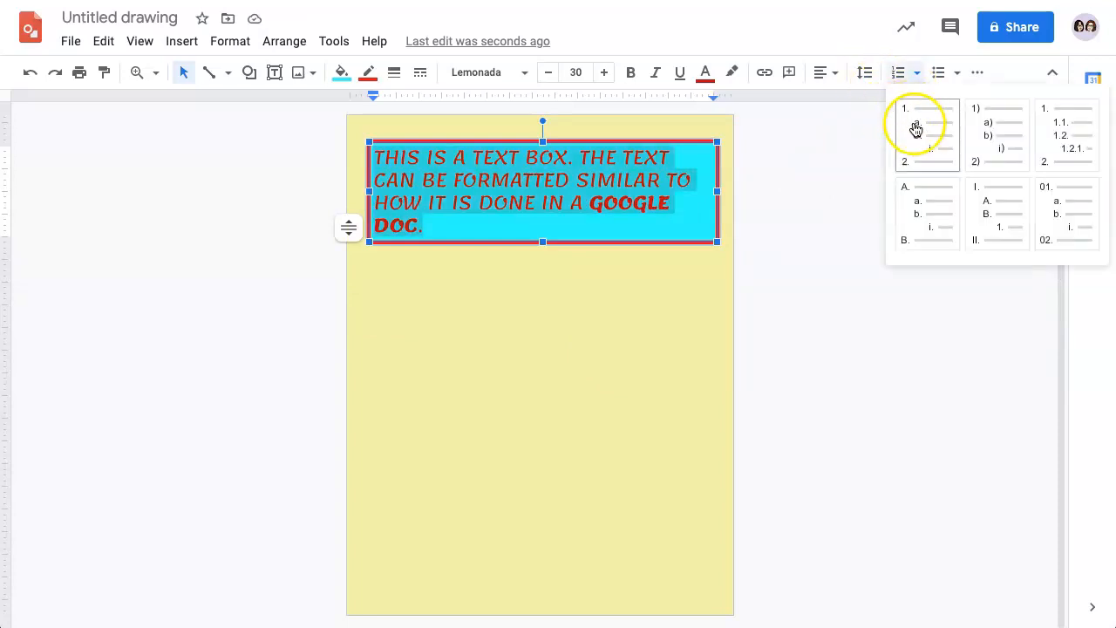
{"action": "mouse_move", "coordinate": [917, 139]}
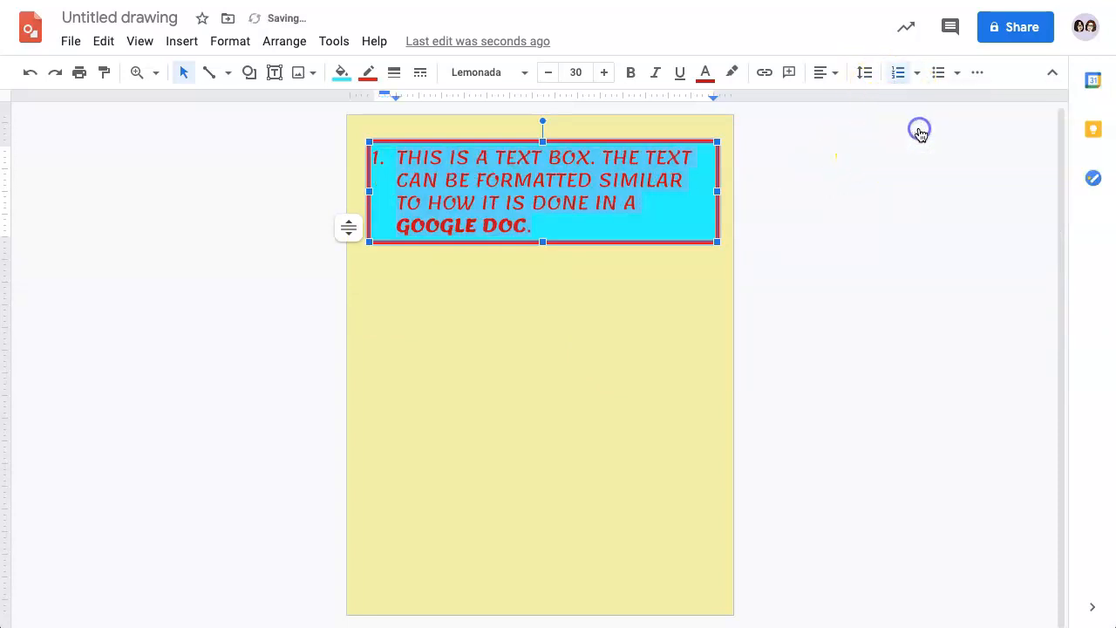
{"action": "left_click", "coordinate": [938, 73]}
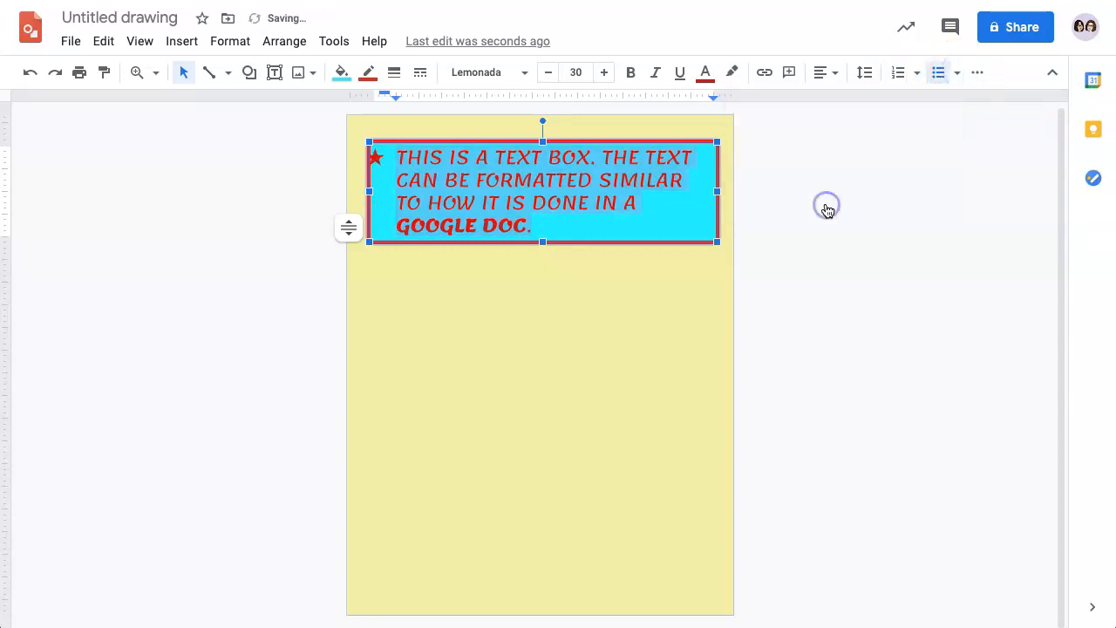
{"action": "mouse_move", "coordinate": [959, 105]}
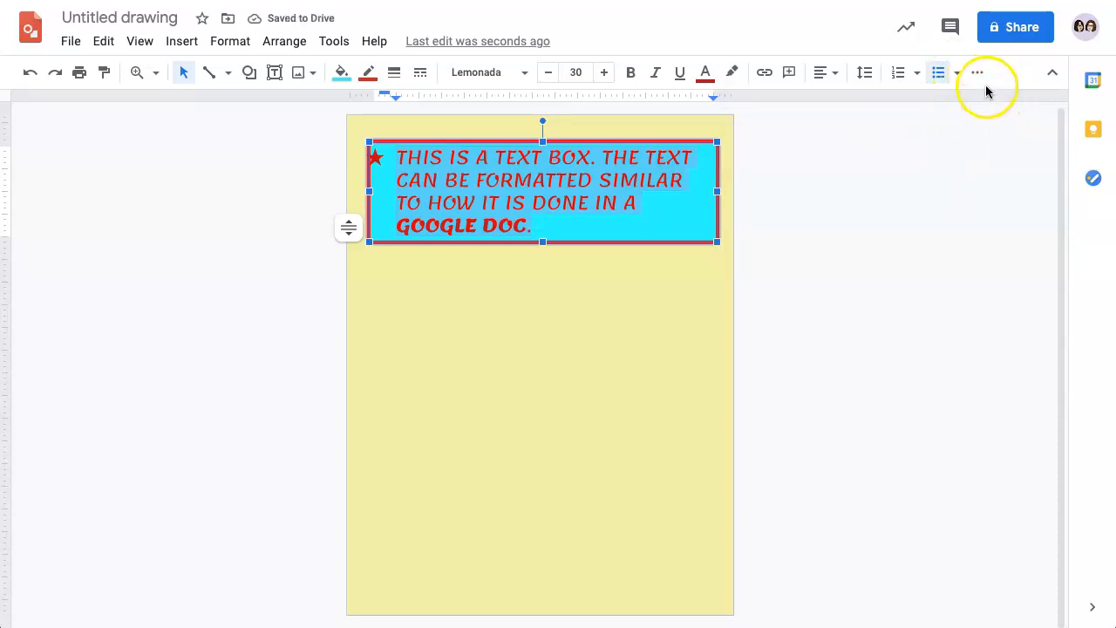
Clear all formatting so the text becomes plain small Arial, then deselect the box.
{"action": "left_click", "coordinate": [976, 73]}
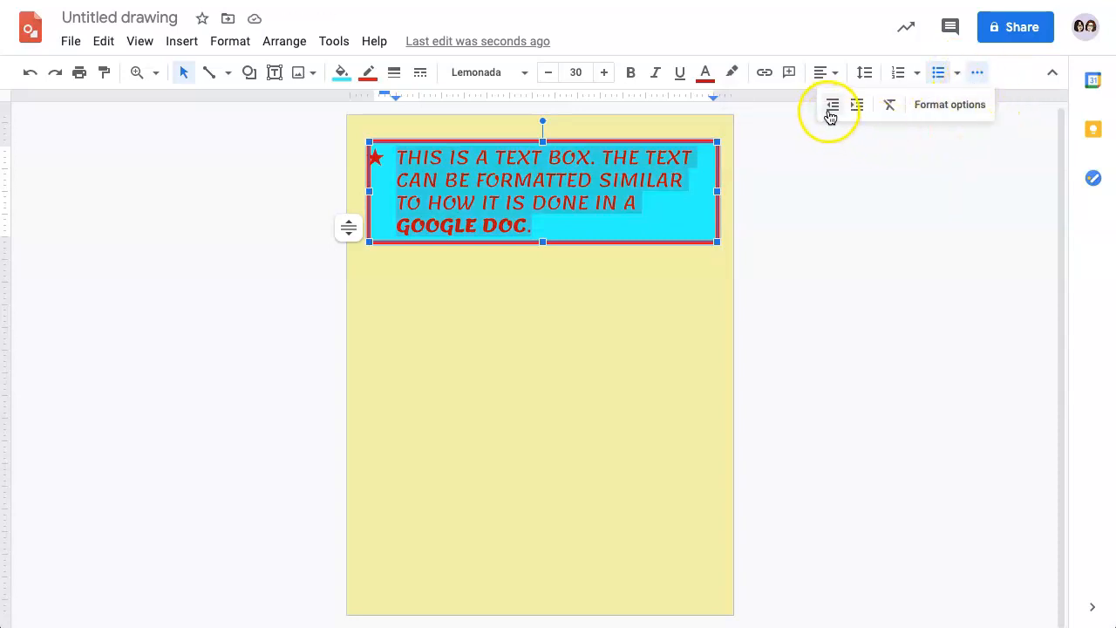
{"action": "mouse_move", "coordinate": [858, 105]}
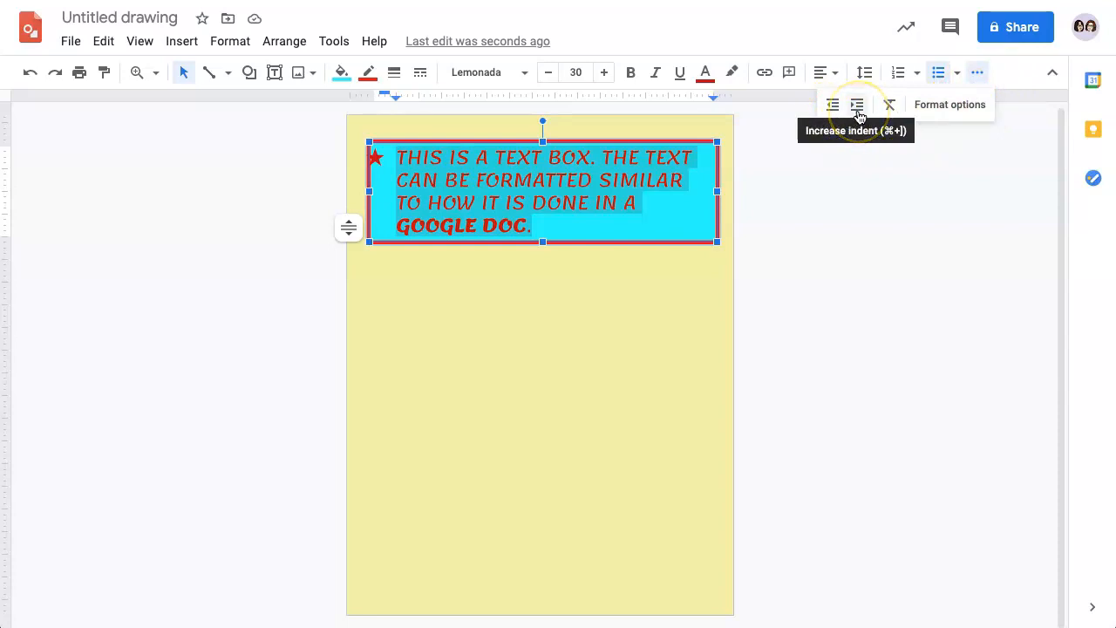
{"action": "mouse_move", "coordinate": [889, 105]}
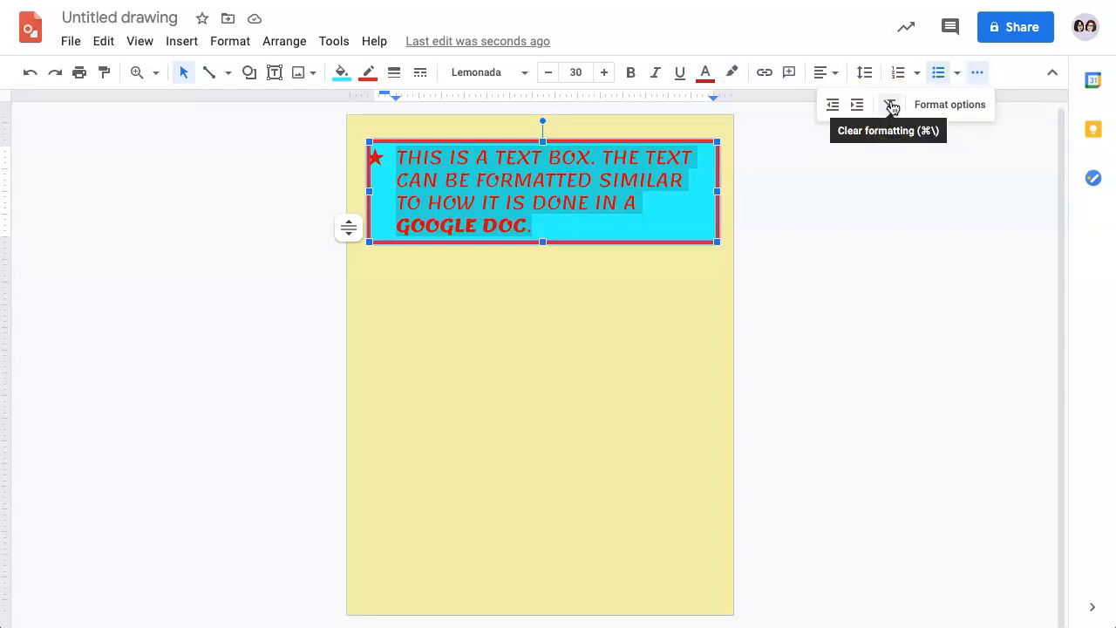
{"action": "mouse_move", "coordinate": [898, 176]}
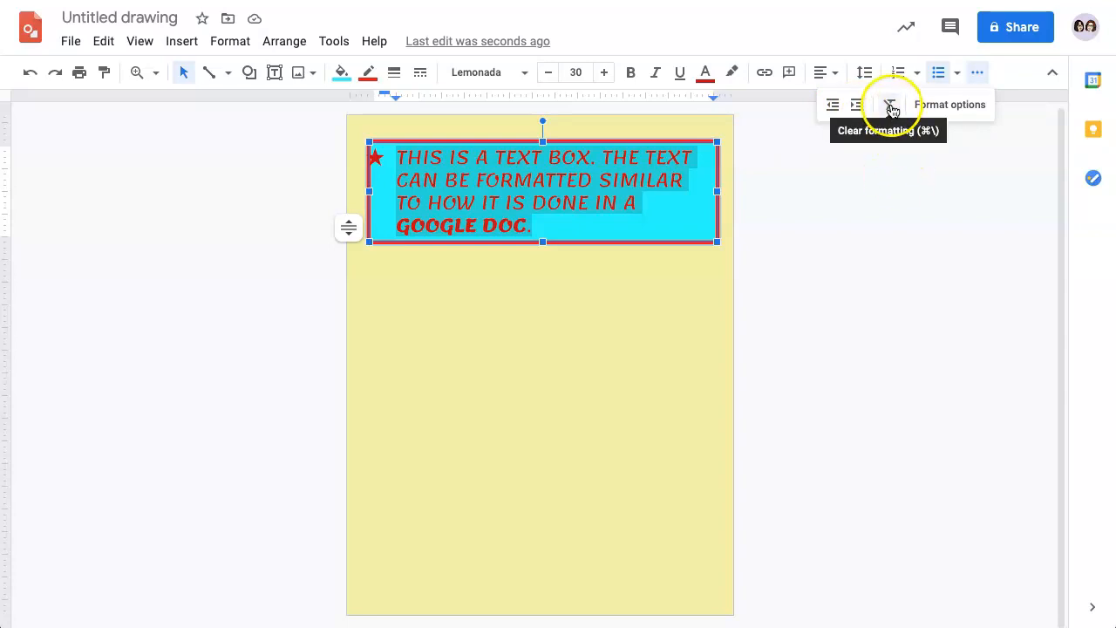
{"action": "left_click", "coordinate": [889, 105]}
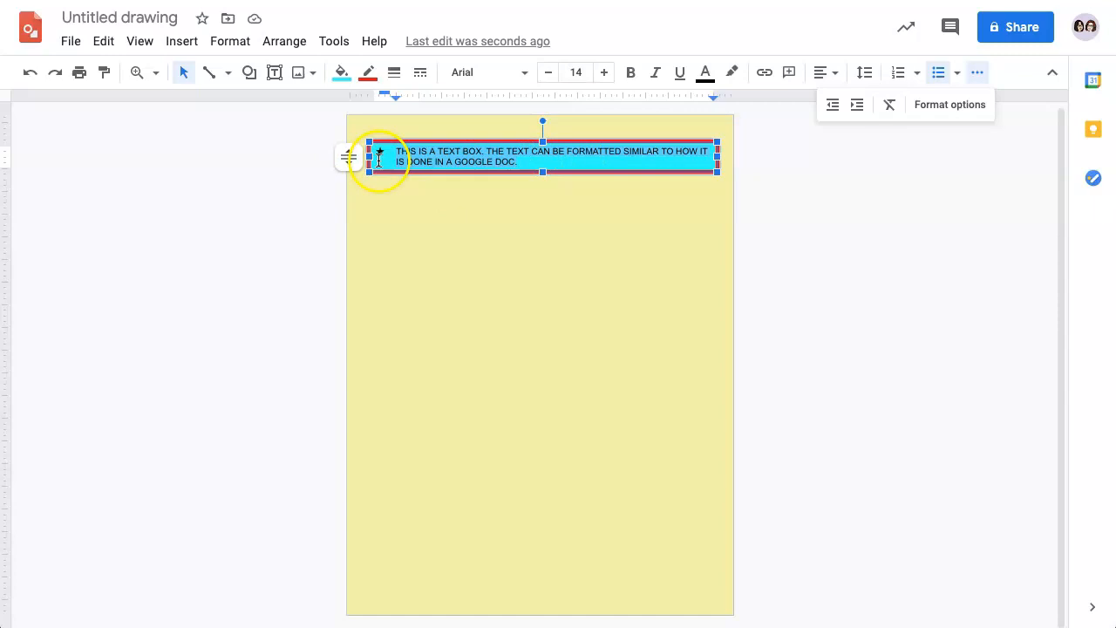
{"action": "left_click", "coordinate": [927, 237]}
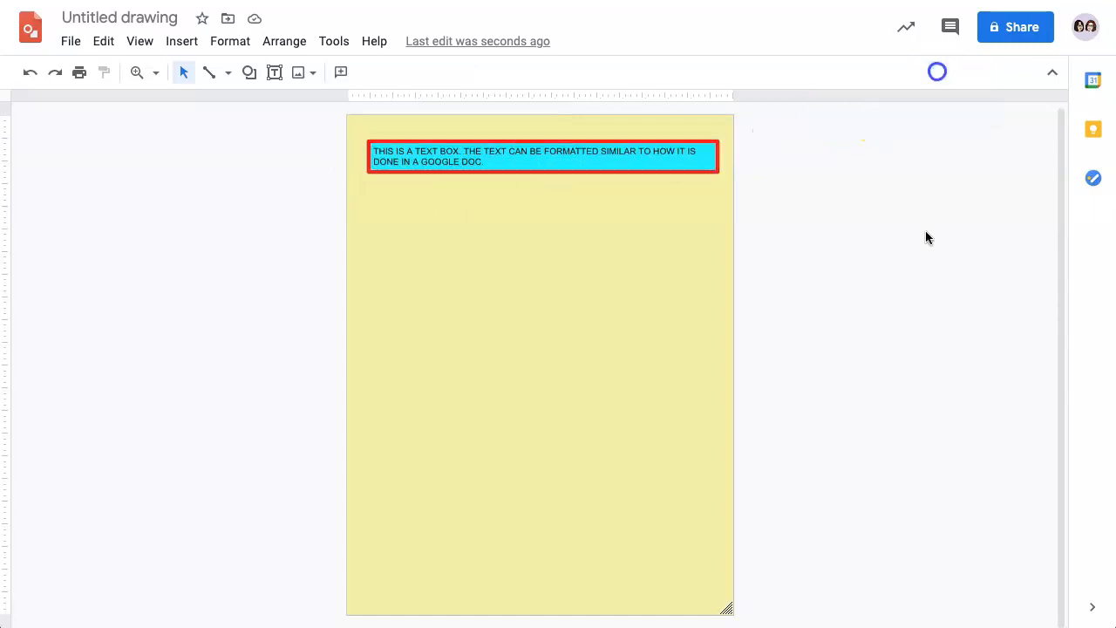